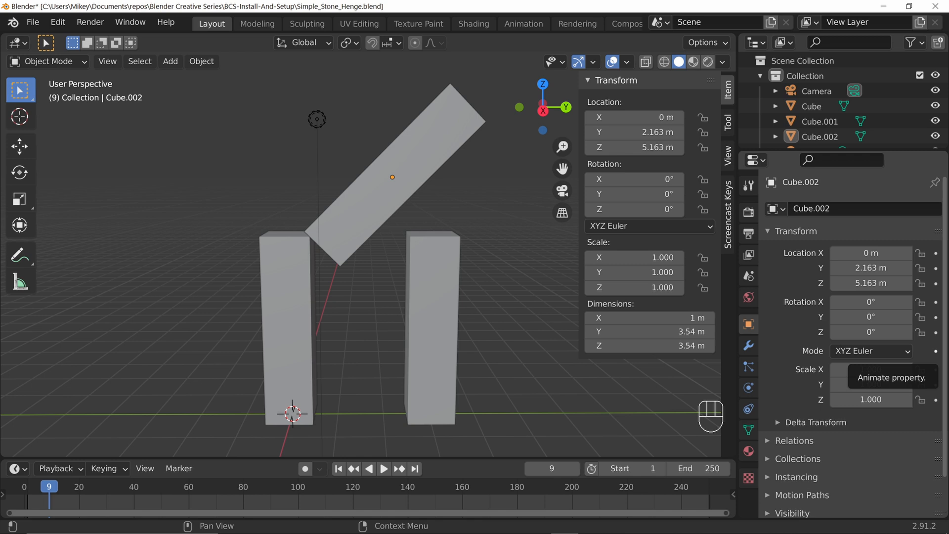
mouse_move(382, 197)
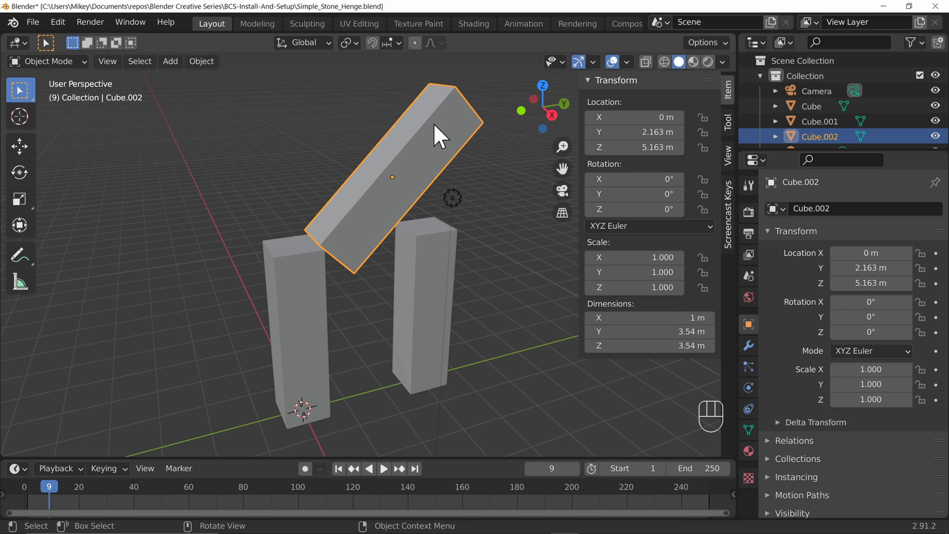
mouse_move(659, 260)
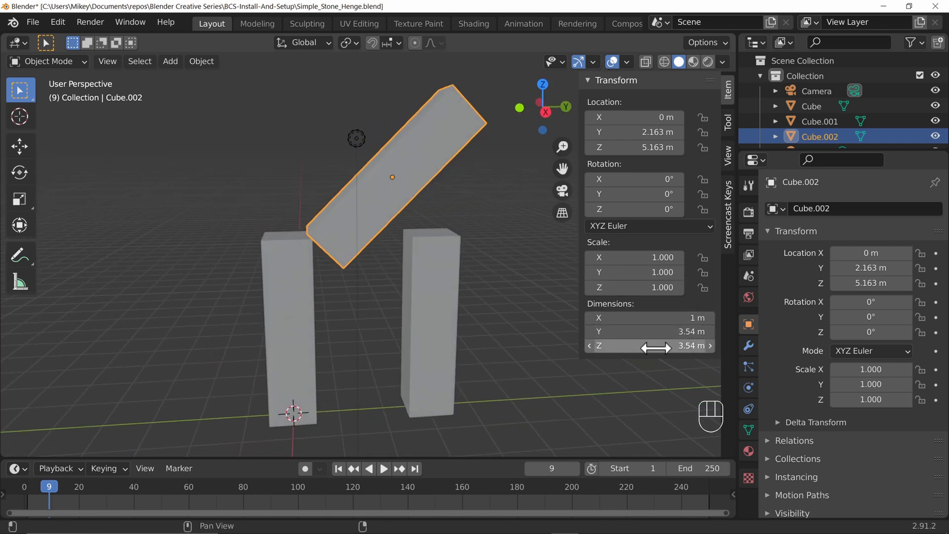
Set the top block's X rotation to -45 so it lies flat as a lintel, and apply its rotation.
double_click(629, 179)
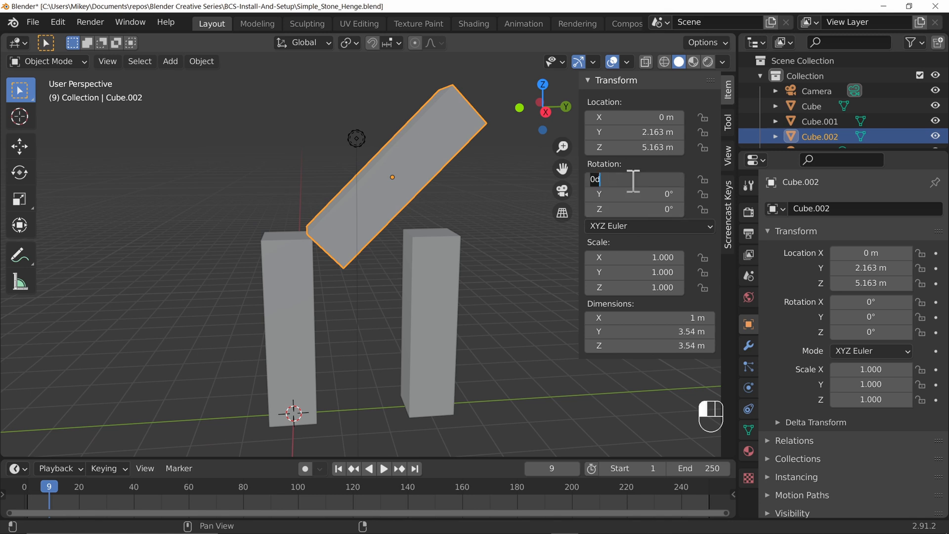
type("45")
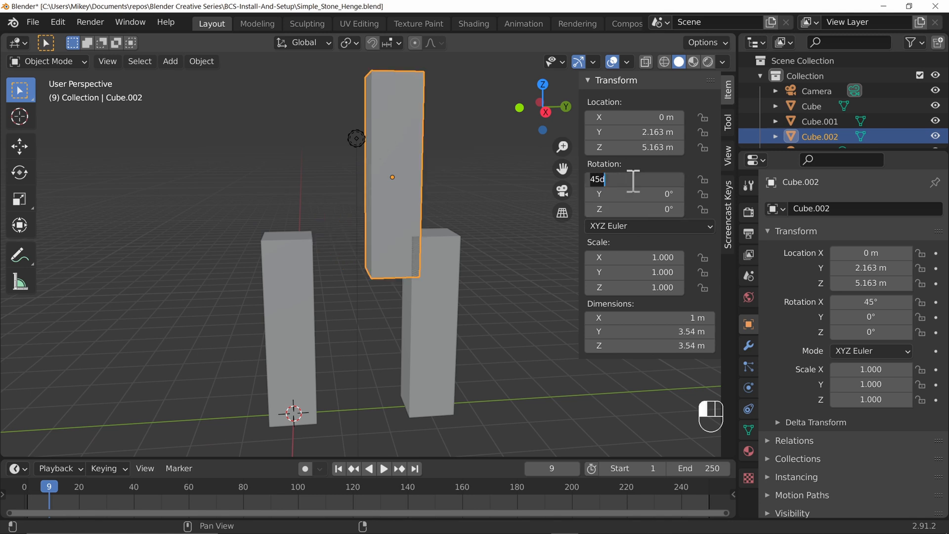
key("Left")
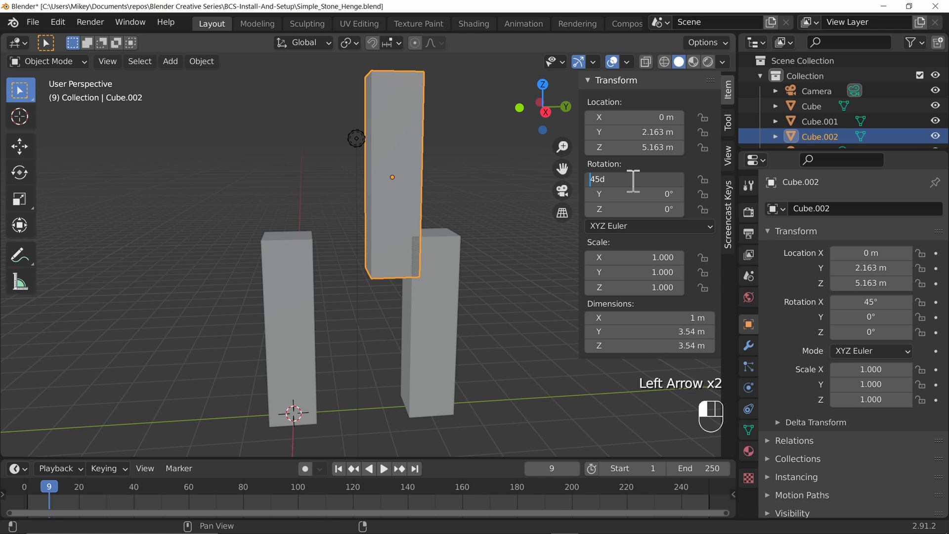
type("-45°")
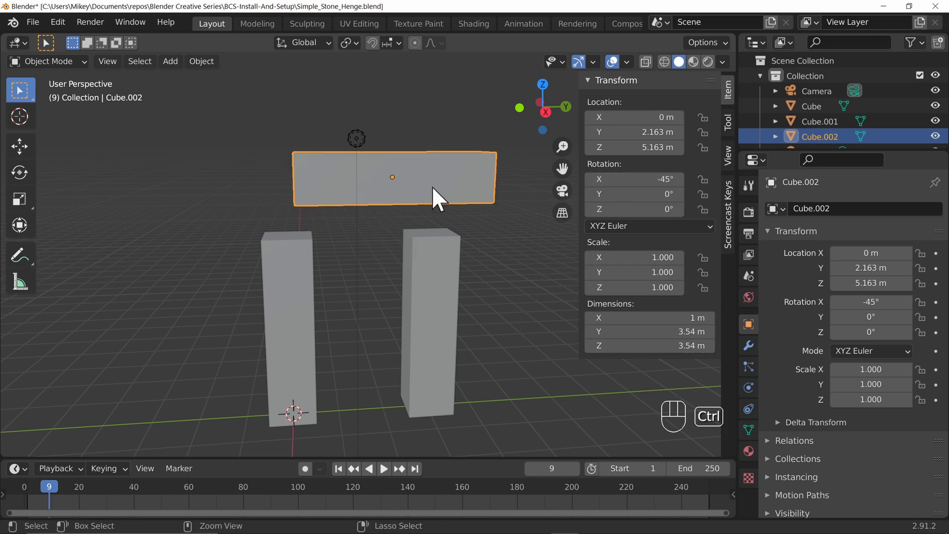
key("ctrl+a")
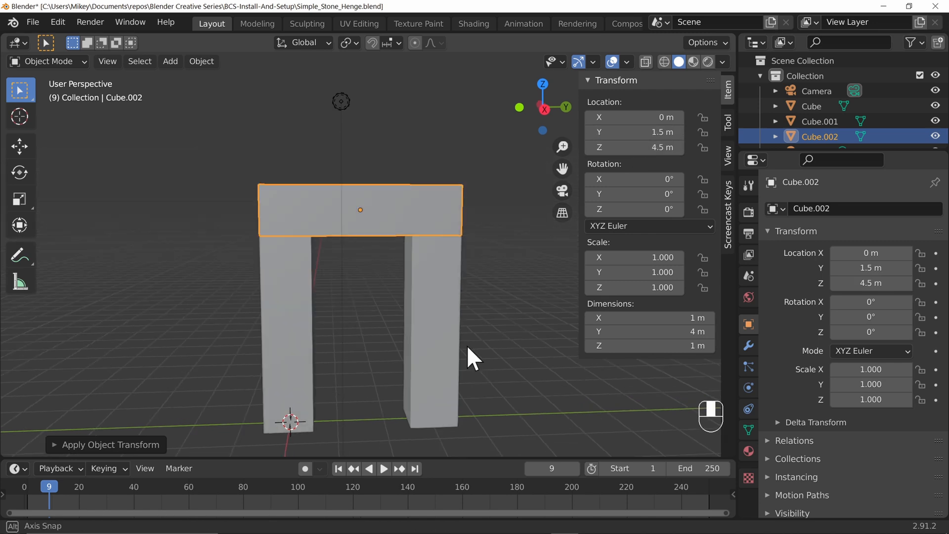
left_click_drag(472, 357, 424, 348)
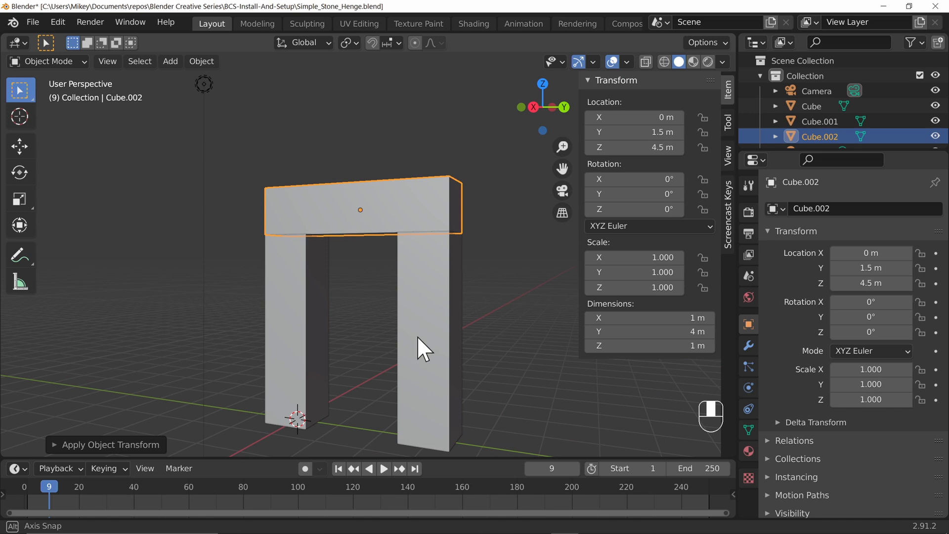
Apply the scale of the right and left pillars so each reads 1.000.
left_click(433, 327)
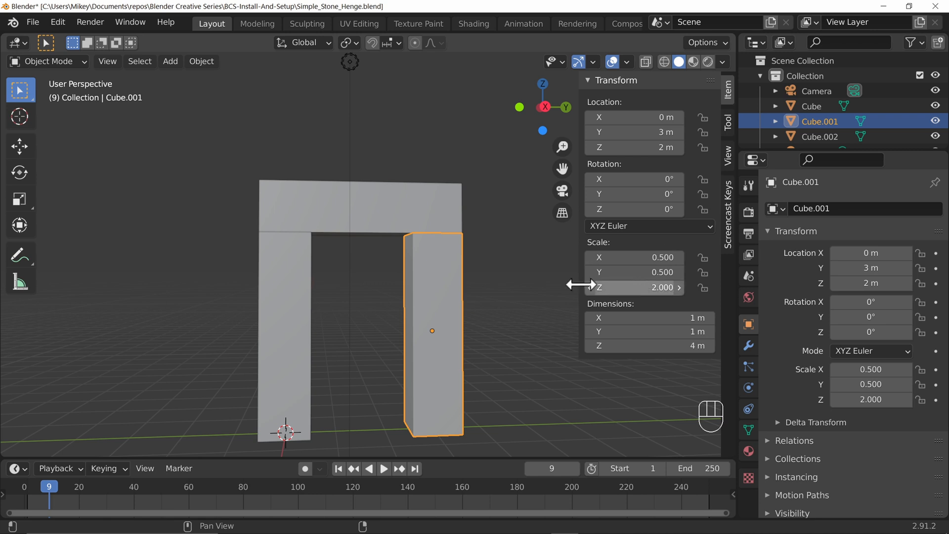
key("ctrl+a")
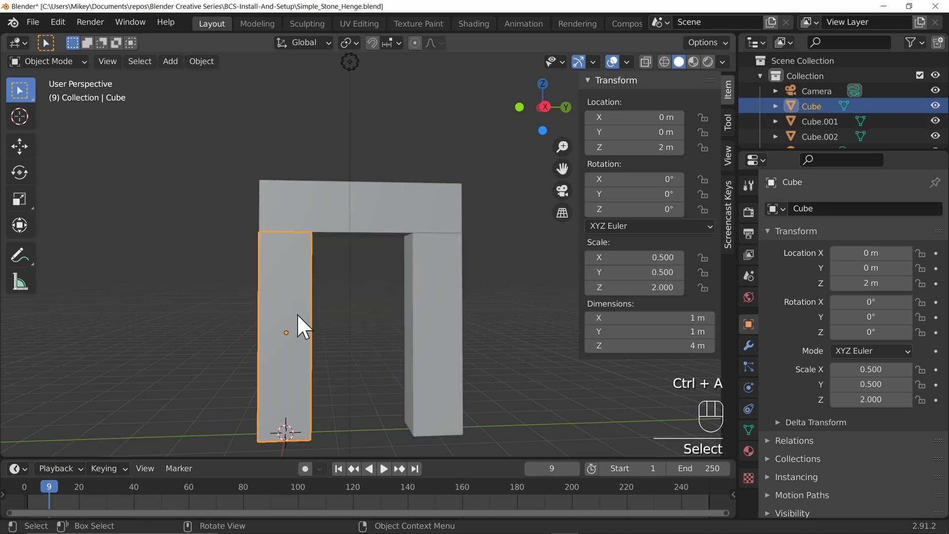
key("ctrl+a")
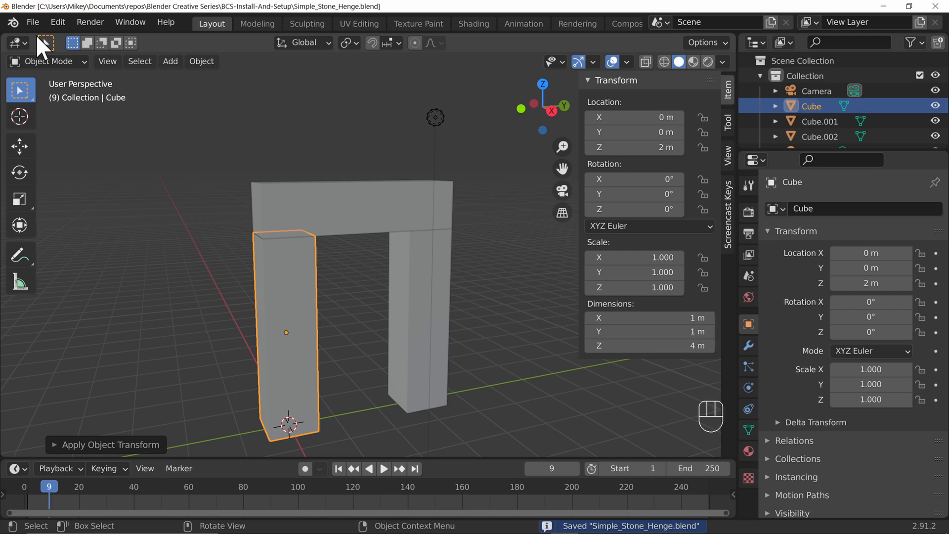
Save the scene under the new name Simple_Doorway.blend via Save As.
left_click(31, 22)
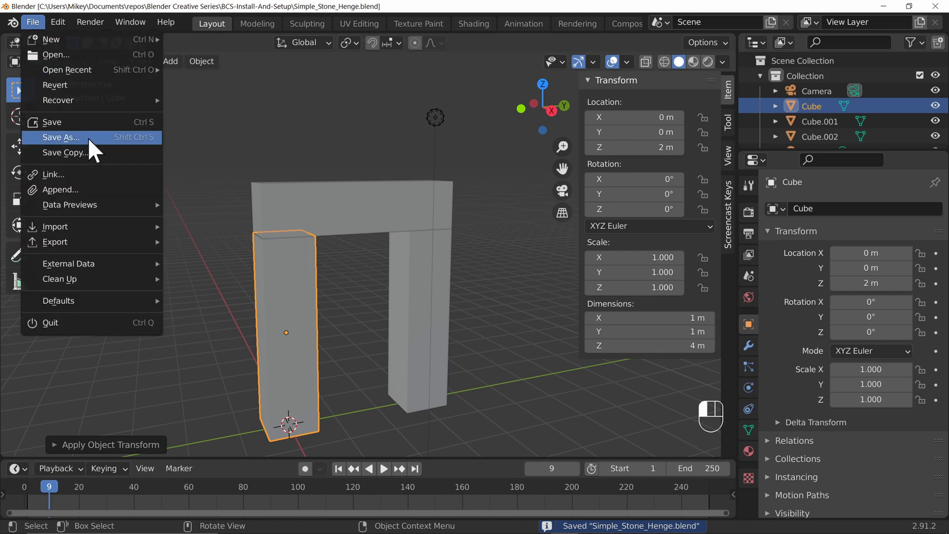
left_click(59, 138)
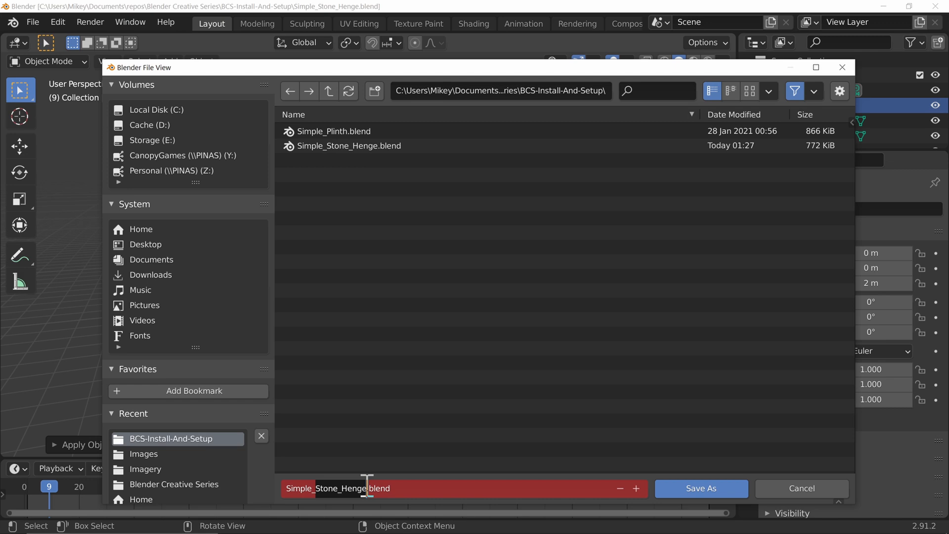
type("Simple_Doorway")
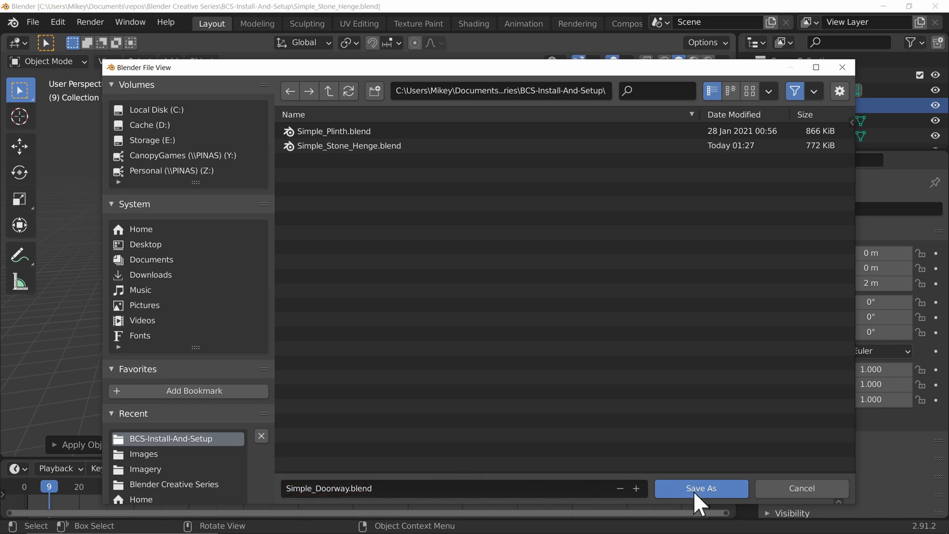
left_click(700, 489)
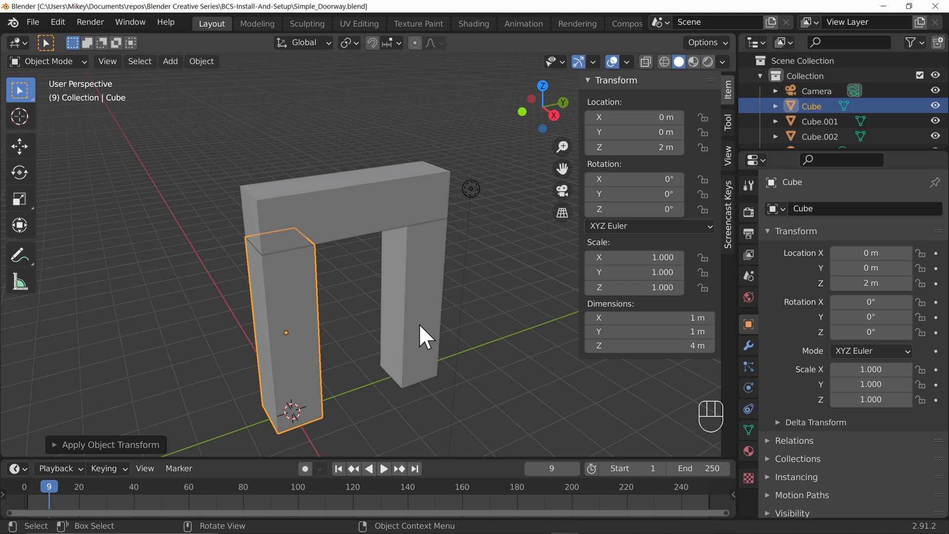
mouse_move(387, 417)
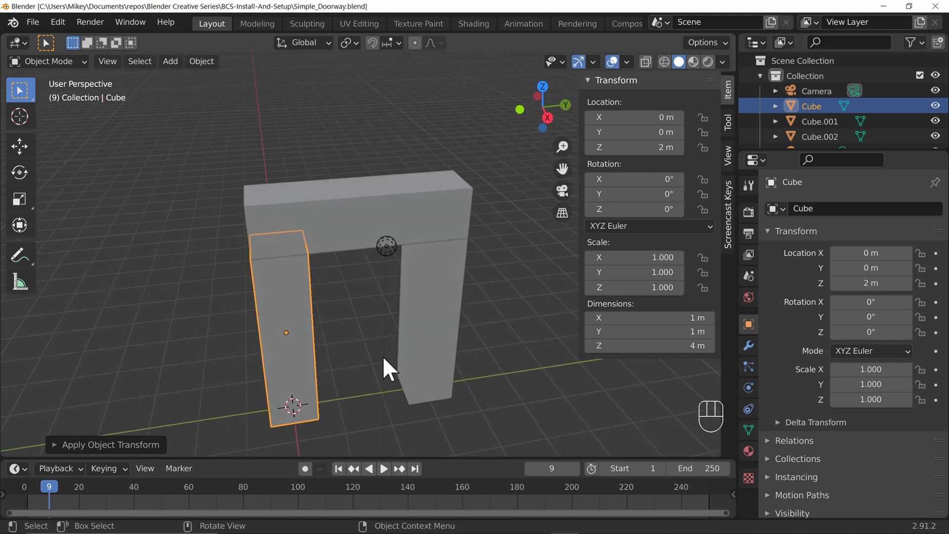
Add a new cube and, from the side view, start shaping it into the thin door panel.
key("shift+a")
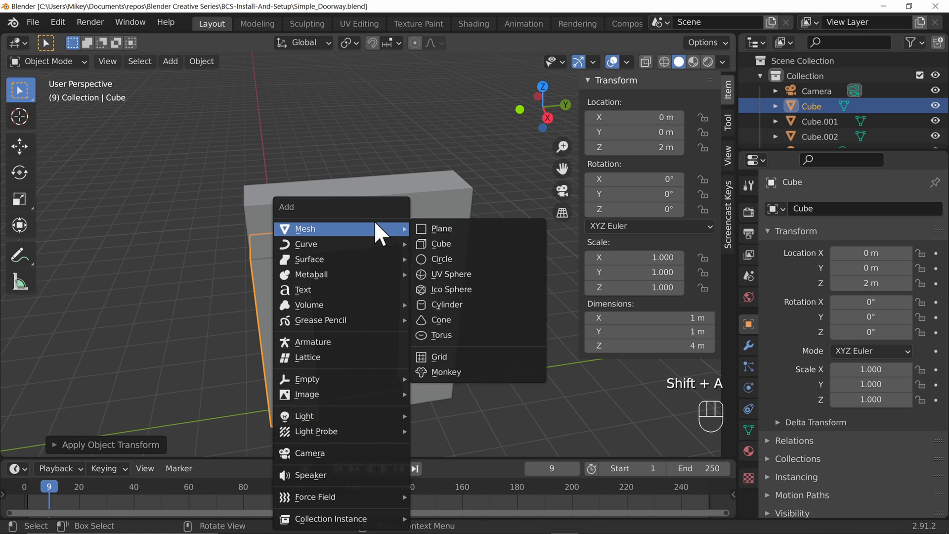
left_click(441, 243)
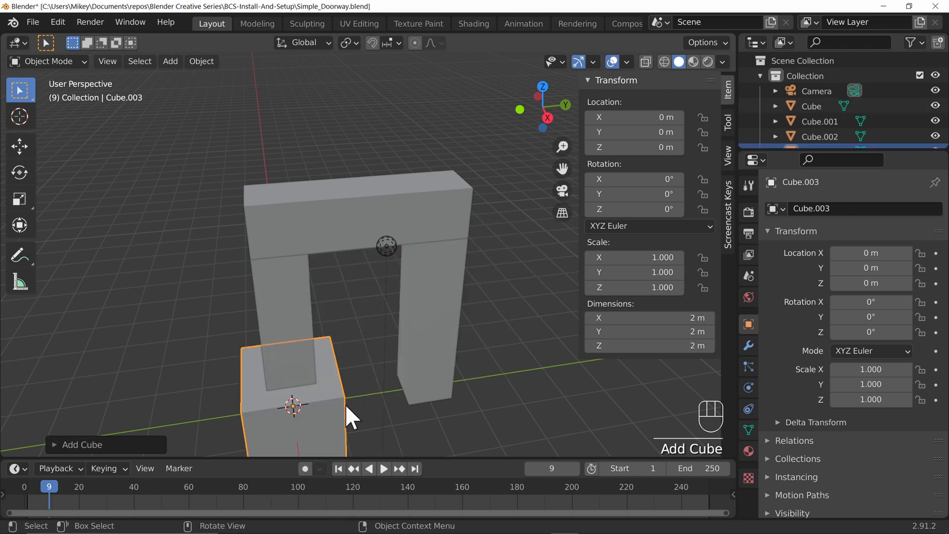
mouse_move(443, 373)
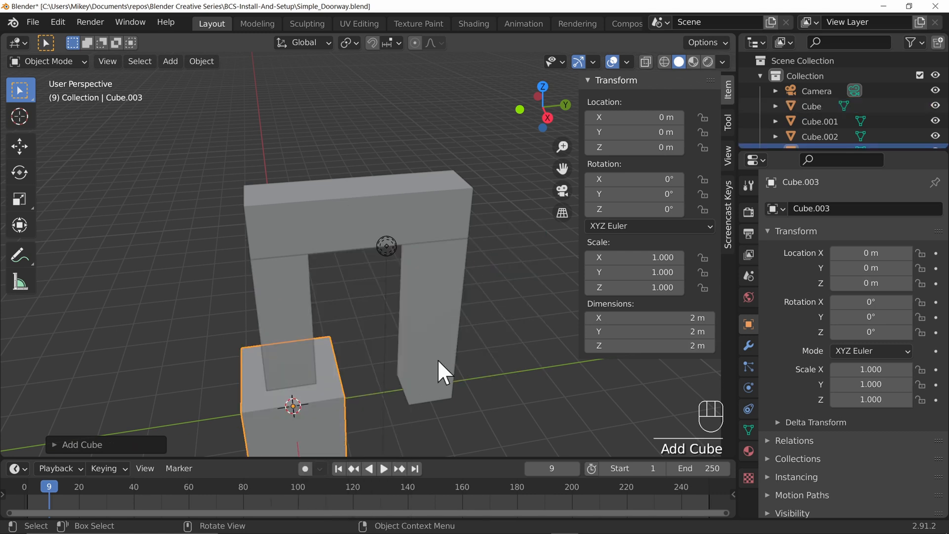
key("KP_3")
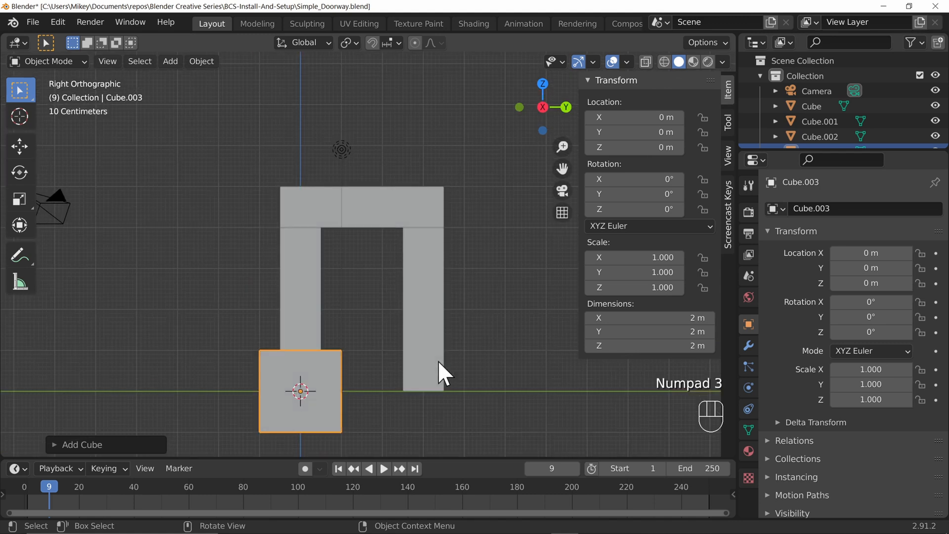
key("g")
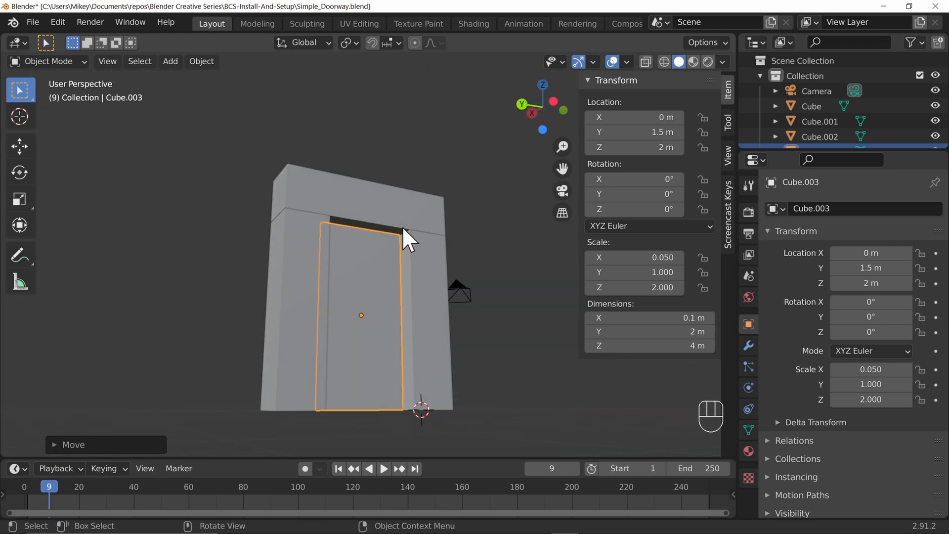
left_click_drag(406, 236, 553, 299)
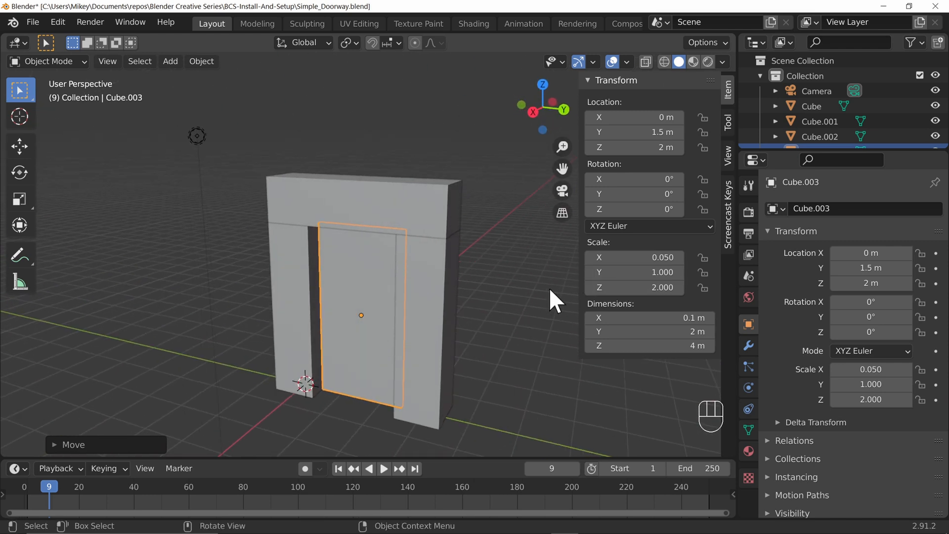
key("ctrl+s")
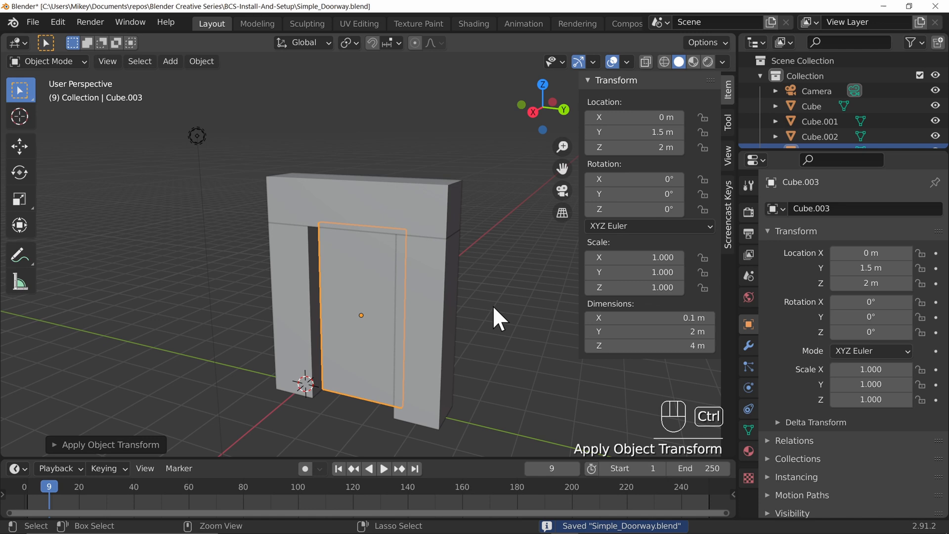
key("ctrl+s")
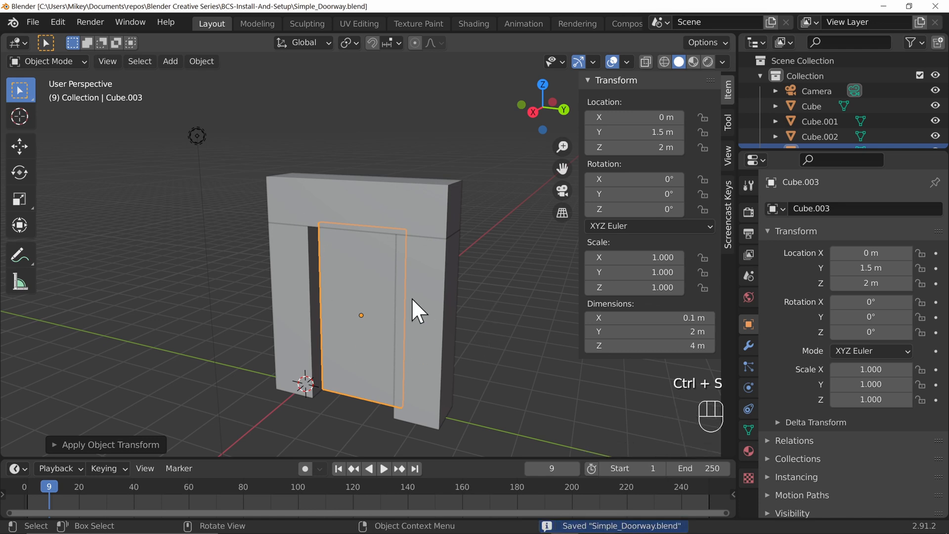
mouse_move(390, 309)
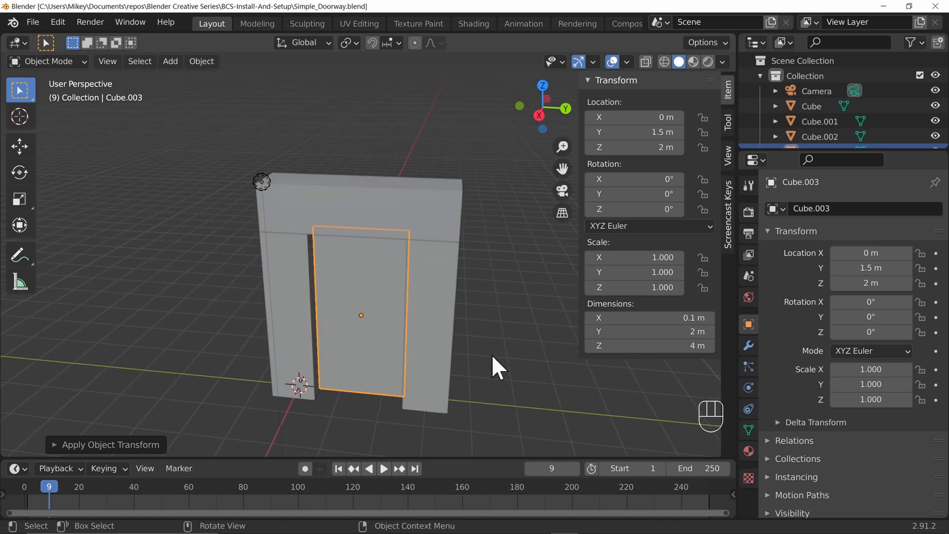
key("r")
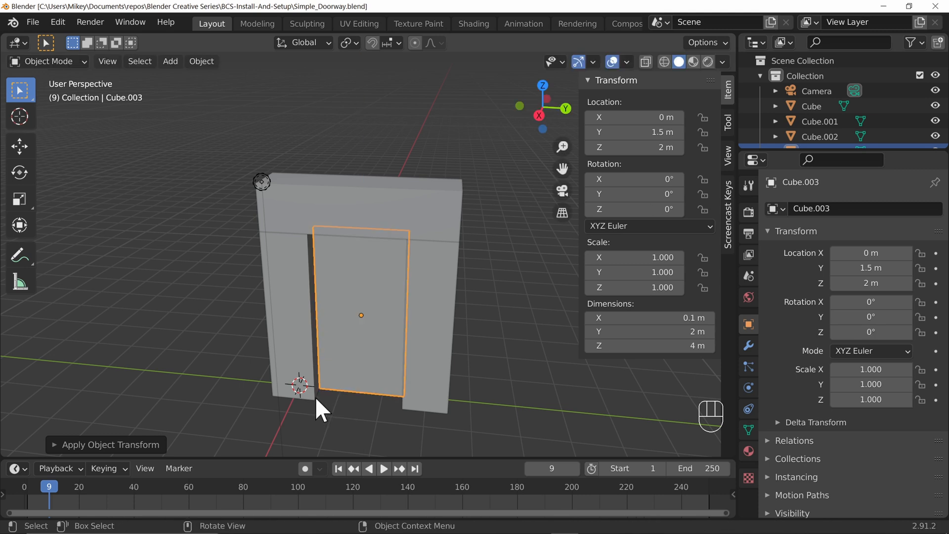
mouse_move(369, 318)
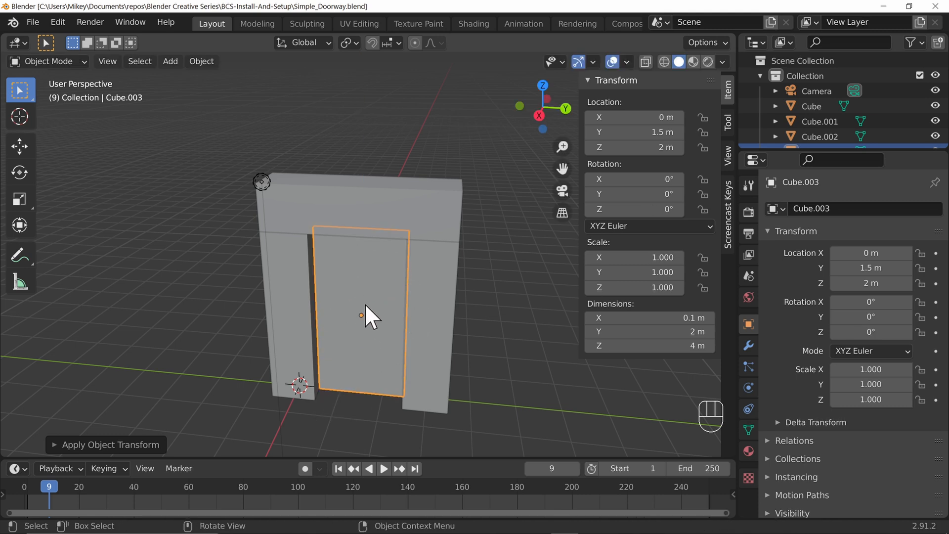
mouse_move(363, 325)
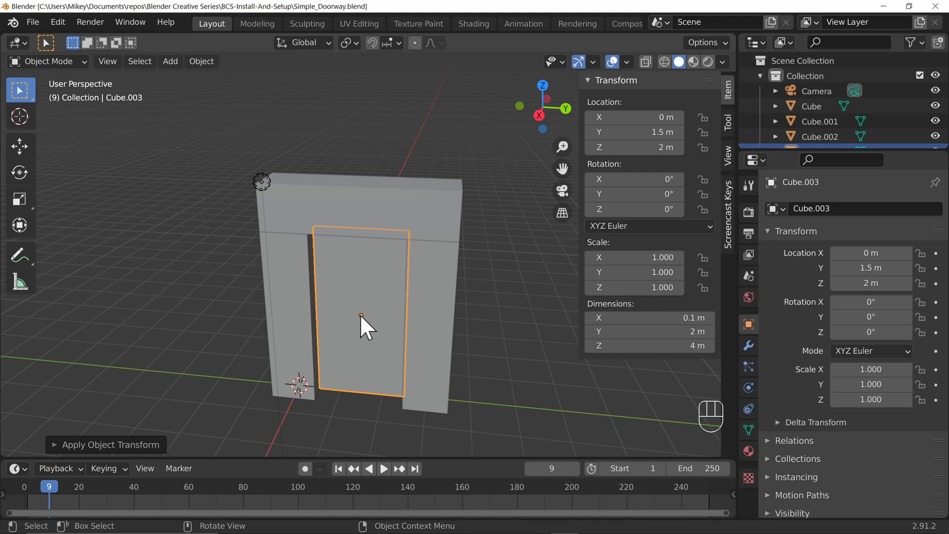
mouse_move(369, 52)
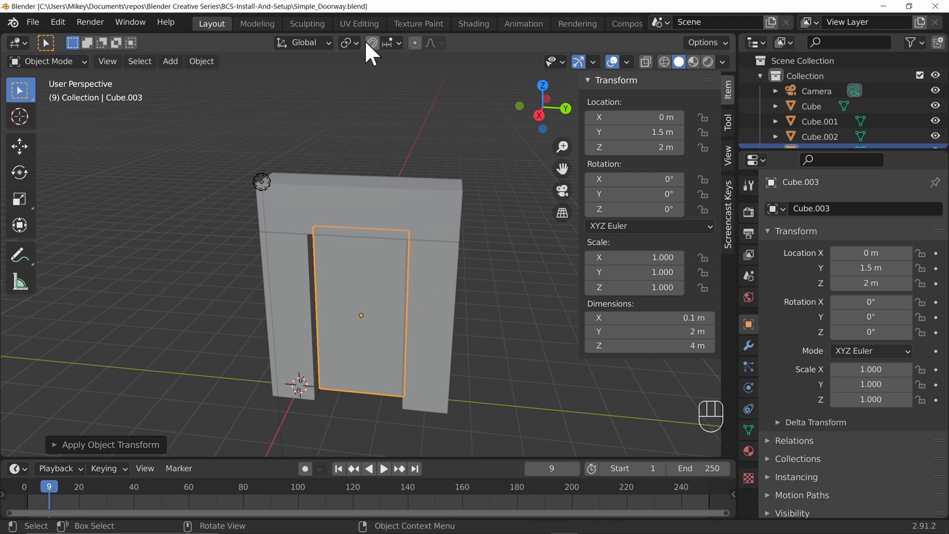
mouse_move(345, 42)
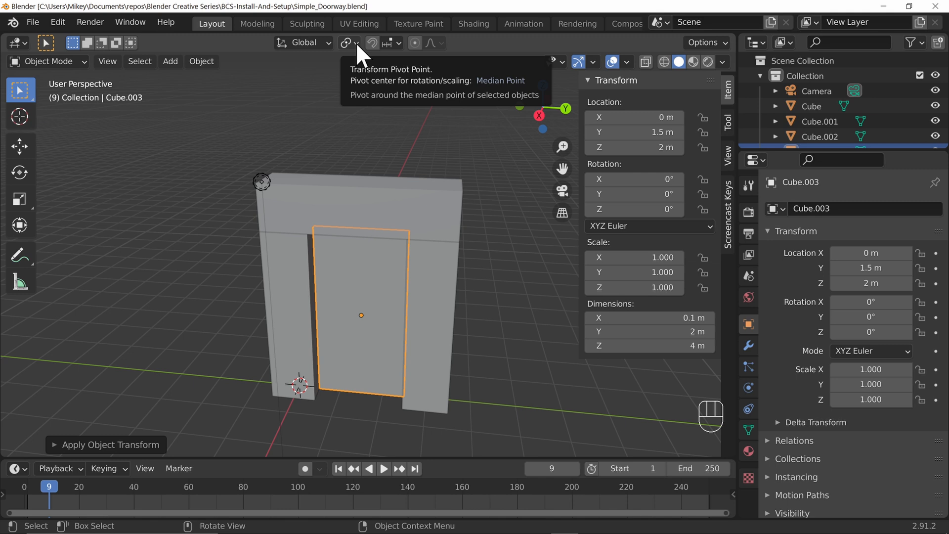
Review the Transform Pivot Point choices in the header and pie menu.
left_click(346, 42)
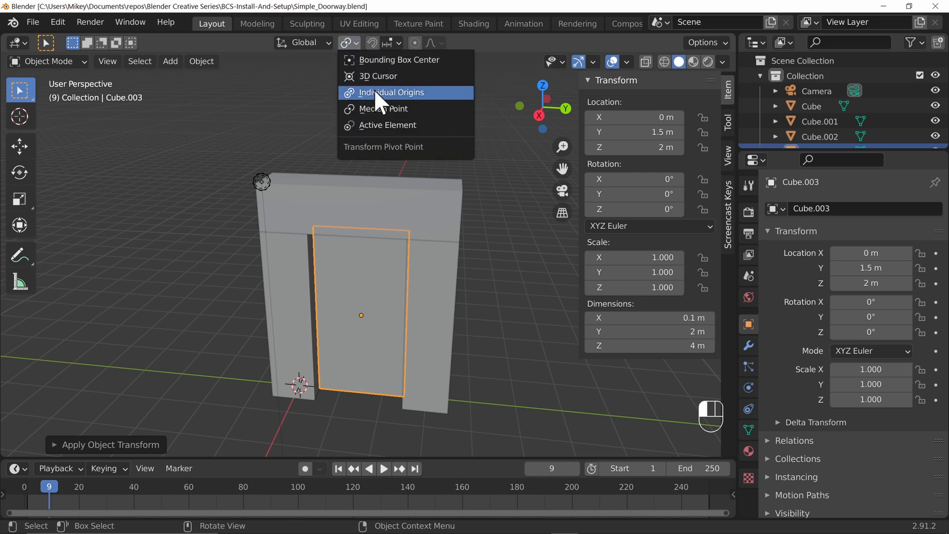
left_click(391, 92)
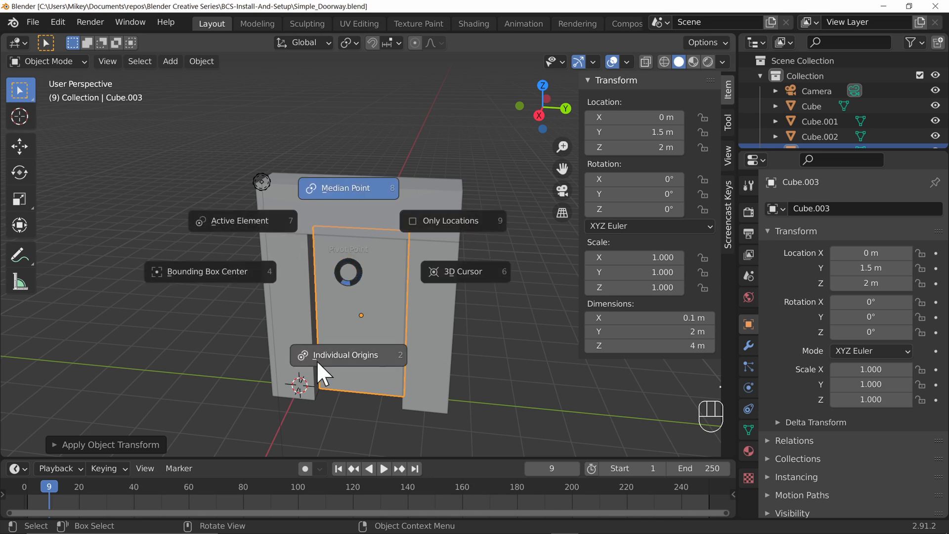
mouse_move(513, 251)
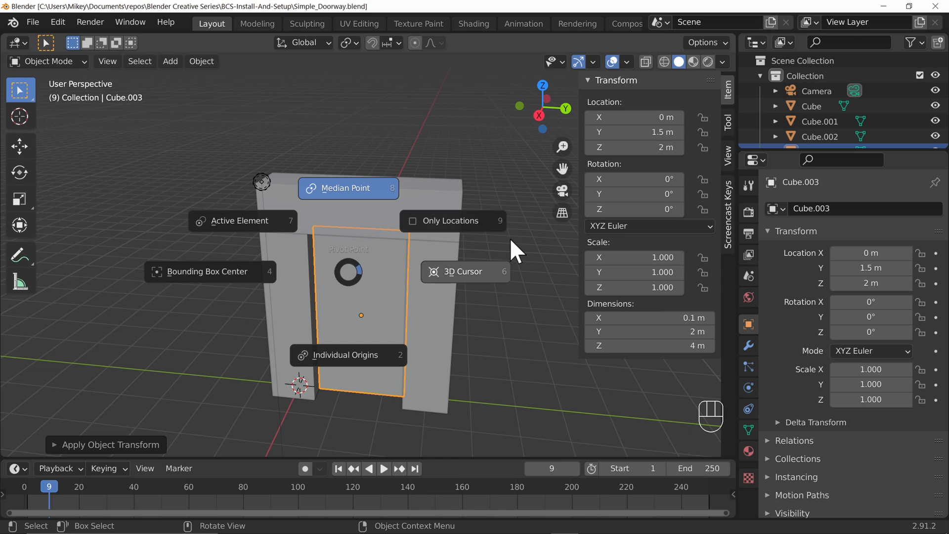
left_click(347, 188)
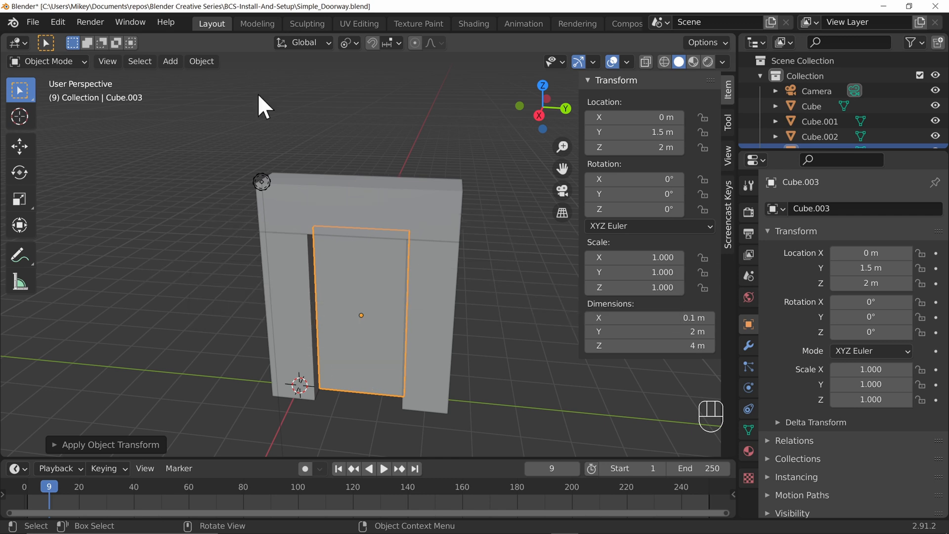
mouse_move(333, 254)
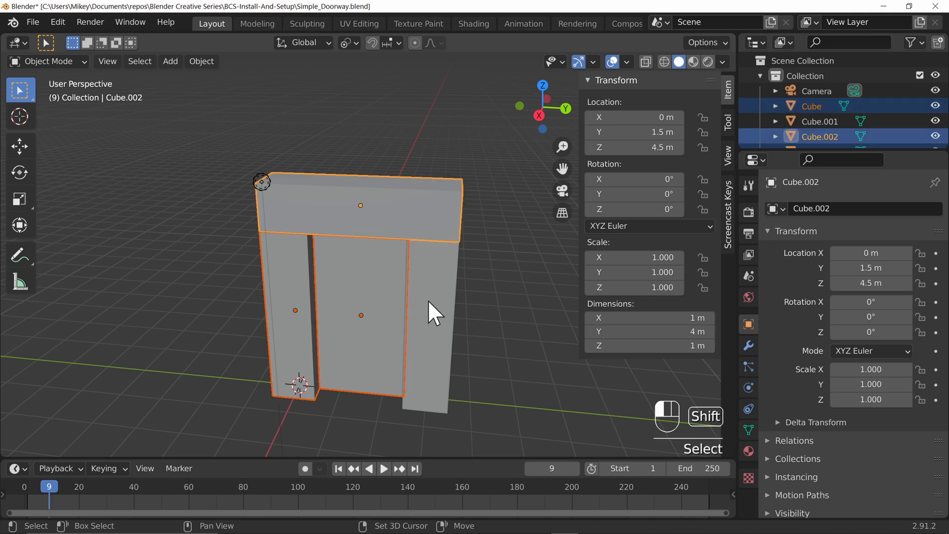
Select the remaining doorway pieces and trial-rotate them, cancelling so all stay upright.
left_click(424, 314)
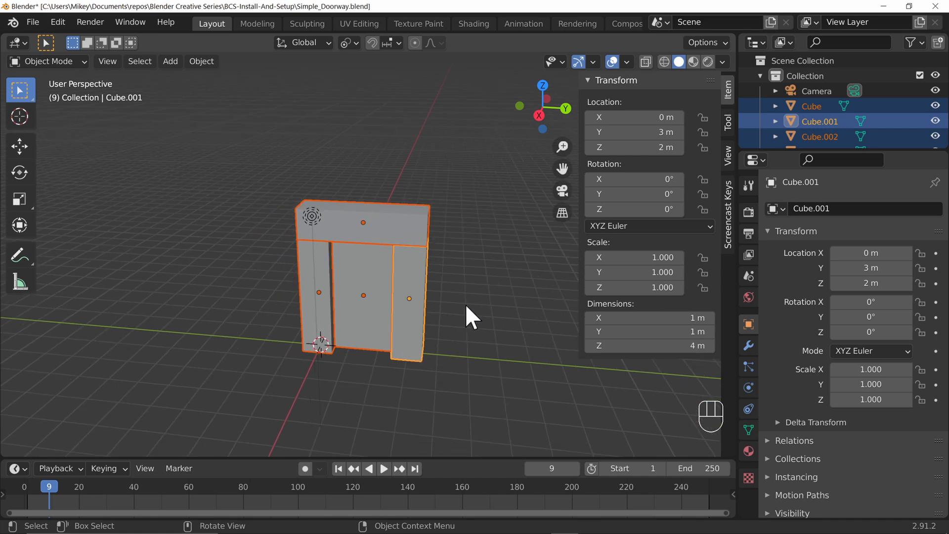
mouse_move(482, 328)
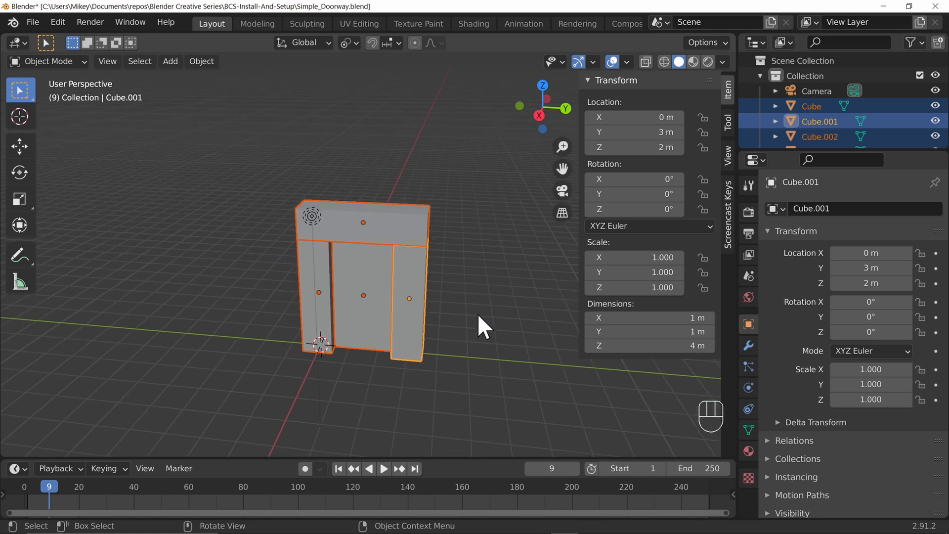
key("r")
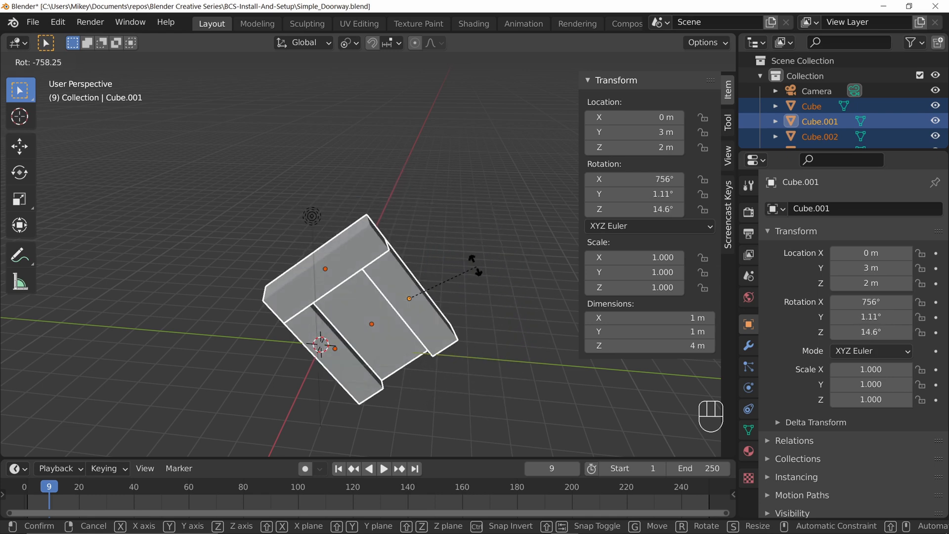
left_click_drag(473, 260, 360, 263)
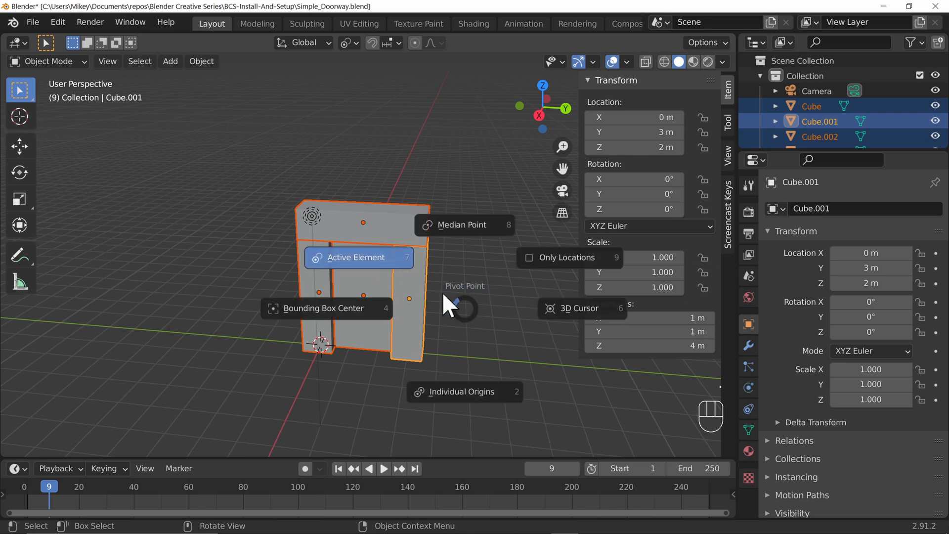
mouse_move(351, 266)
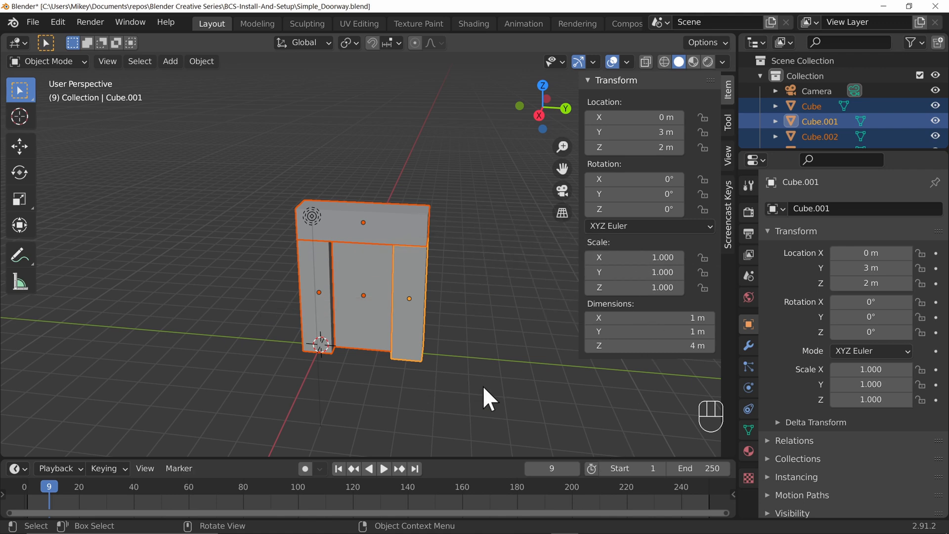
key("r")
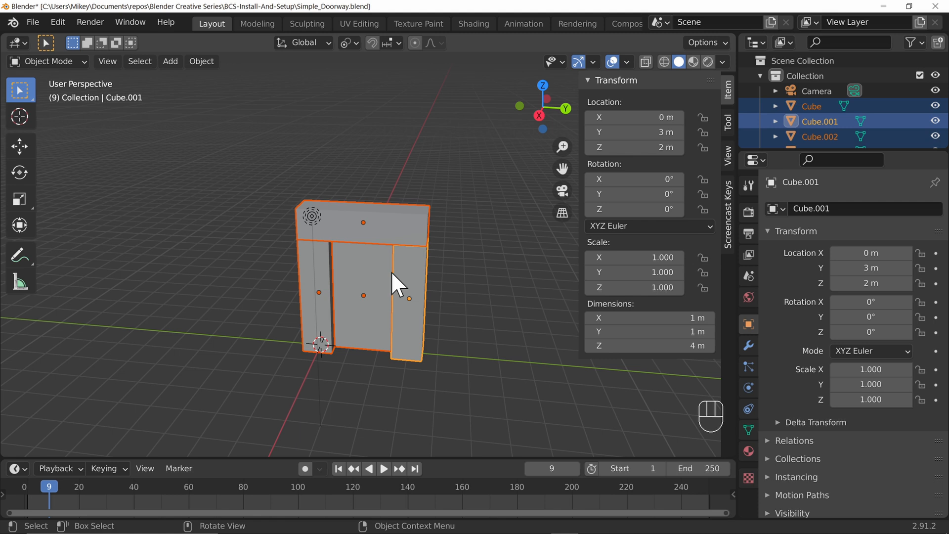
mouse_move(482, 354)
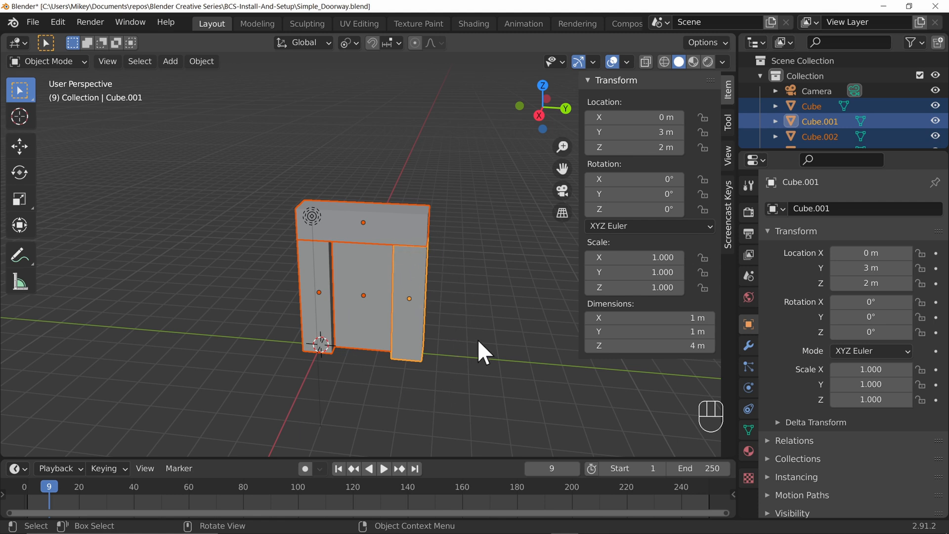
key("r")
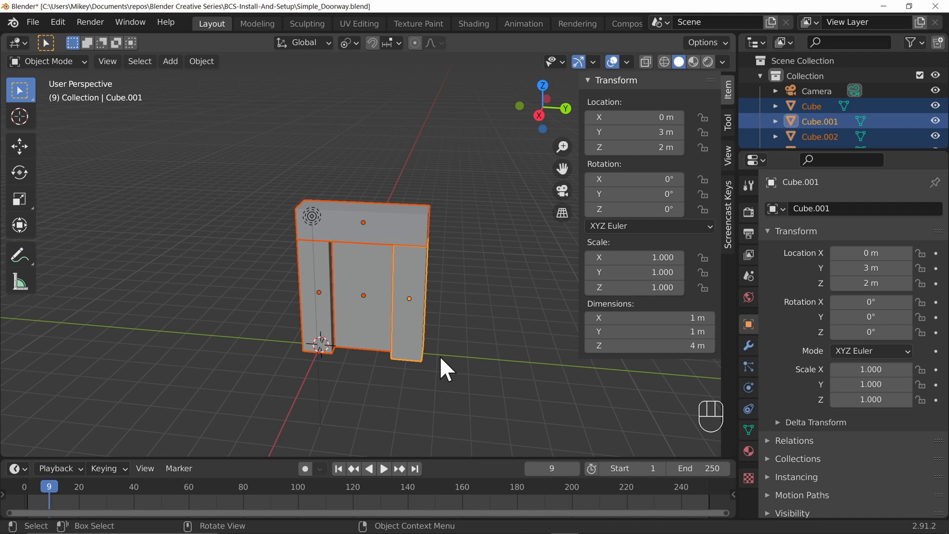
mouse_move(450, 373)
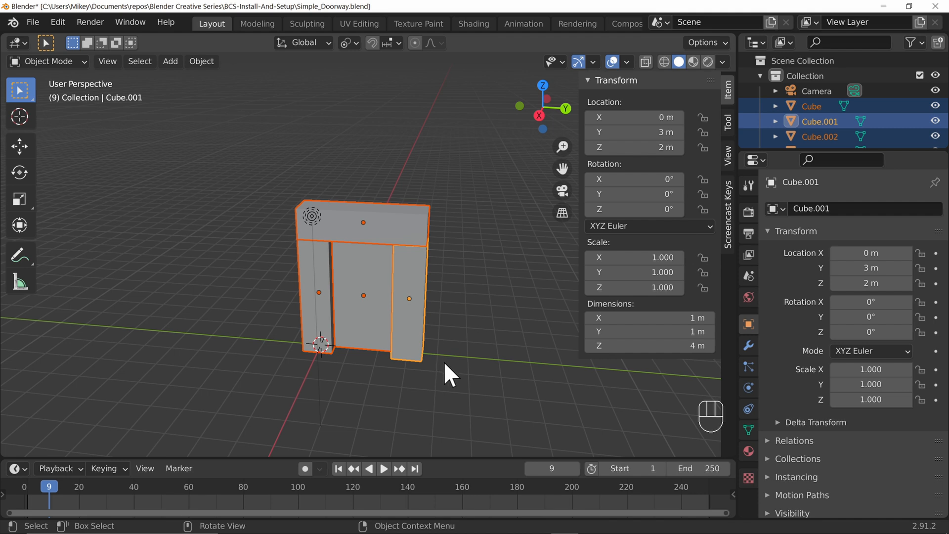
mouse_move(172, 225)
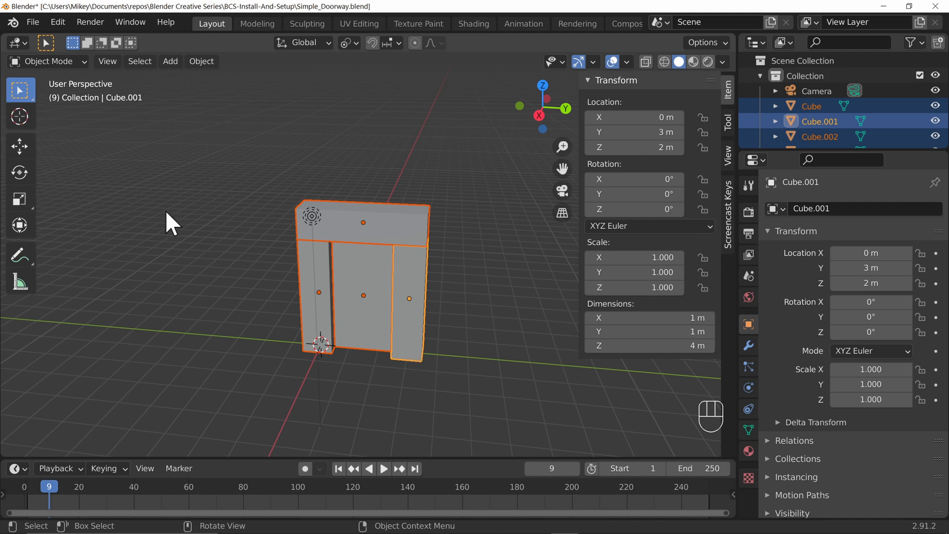
left_click(344, 43)
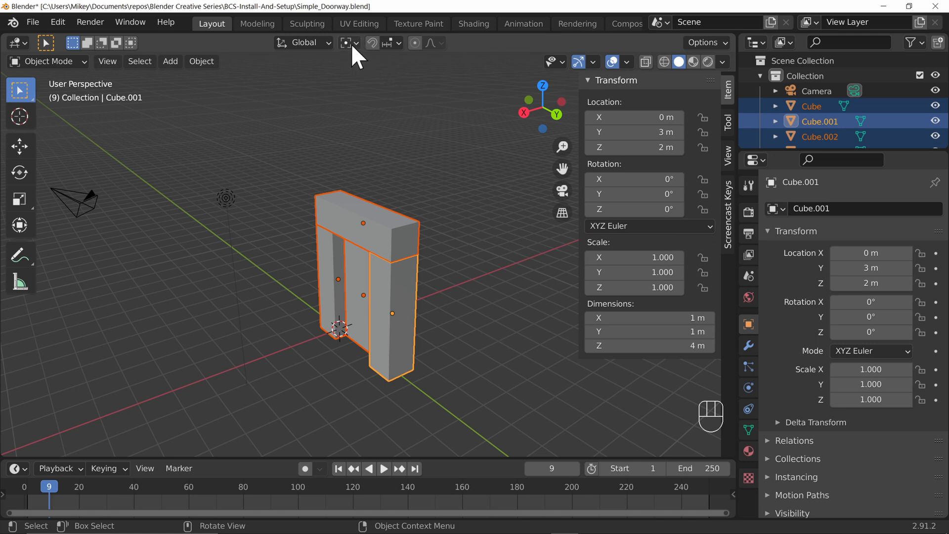
mouse_move(379, 88)
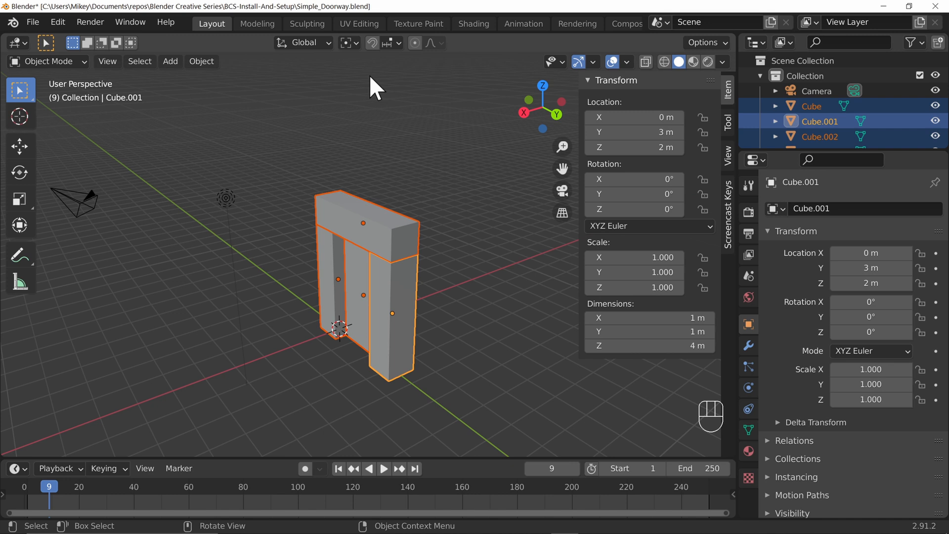
mouse_move(320, 214)
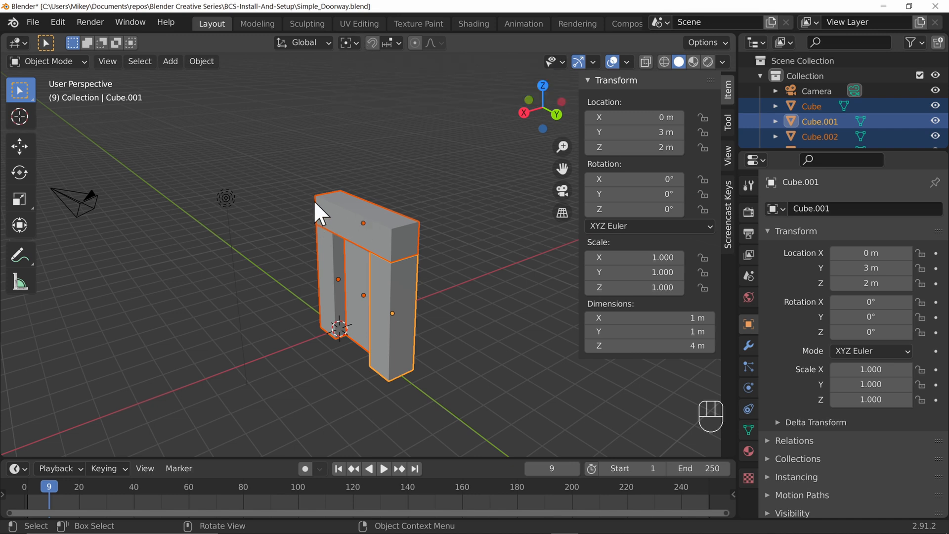
mouse_move(376, 200)
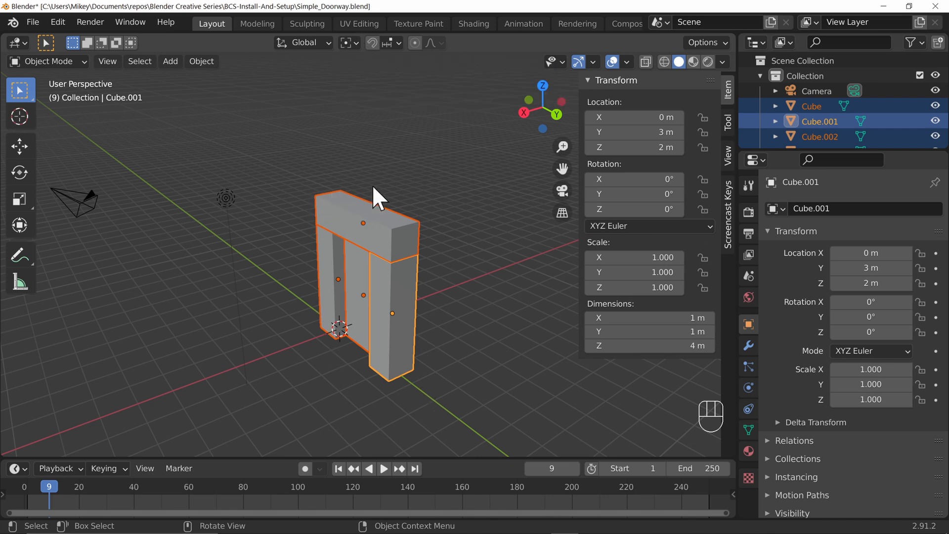
mouse_move(387, 391)
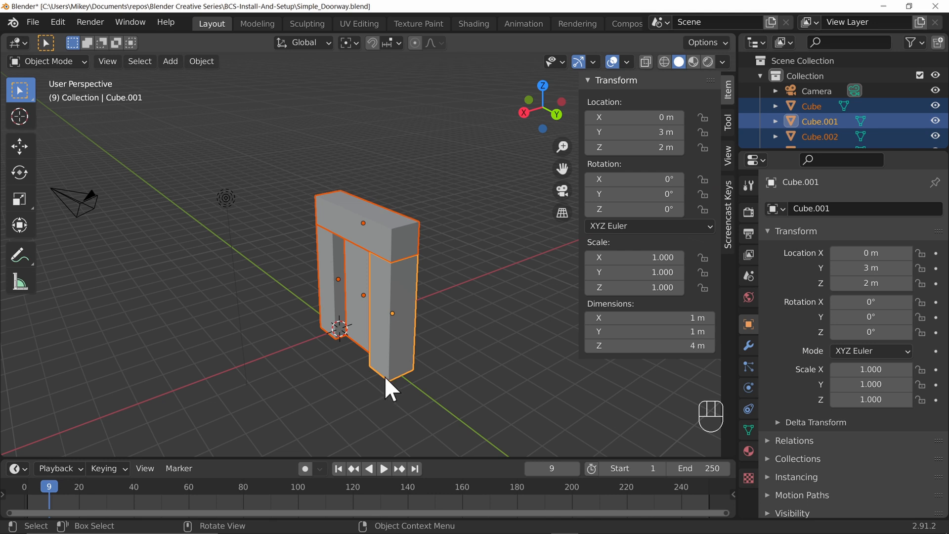
mouse_move(368, 54)
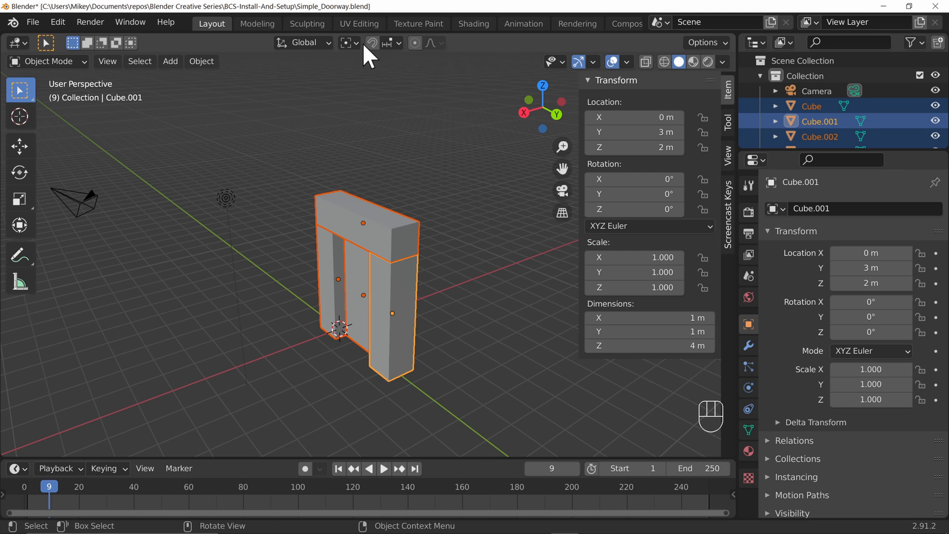
mouse_move(345, 42)
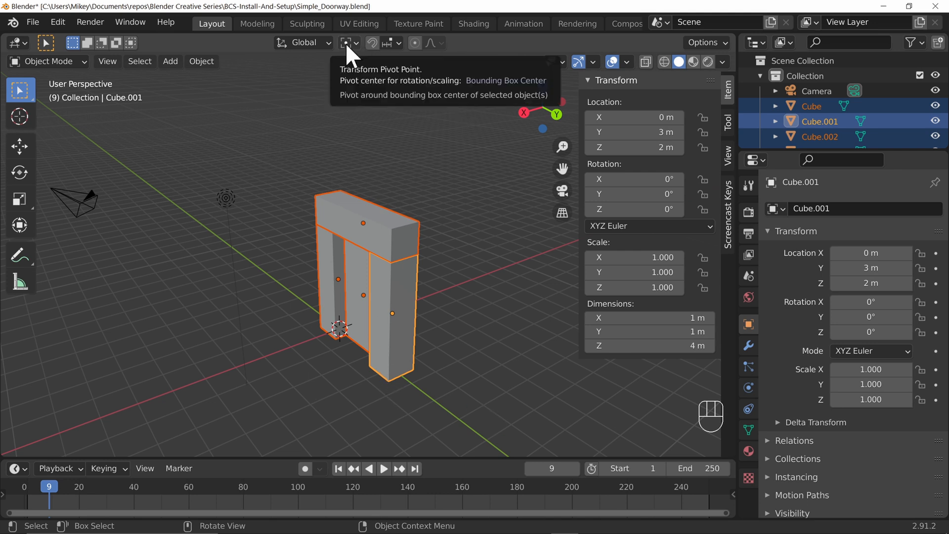
mouse_move(357, 166)
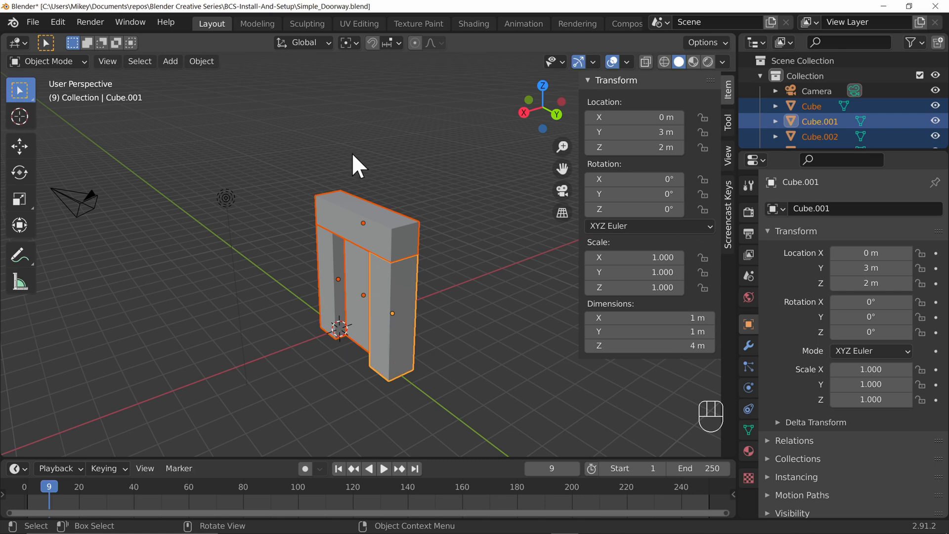
mouse_move(360, 200)
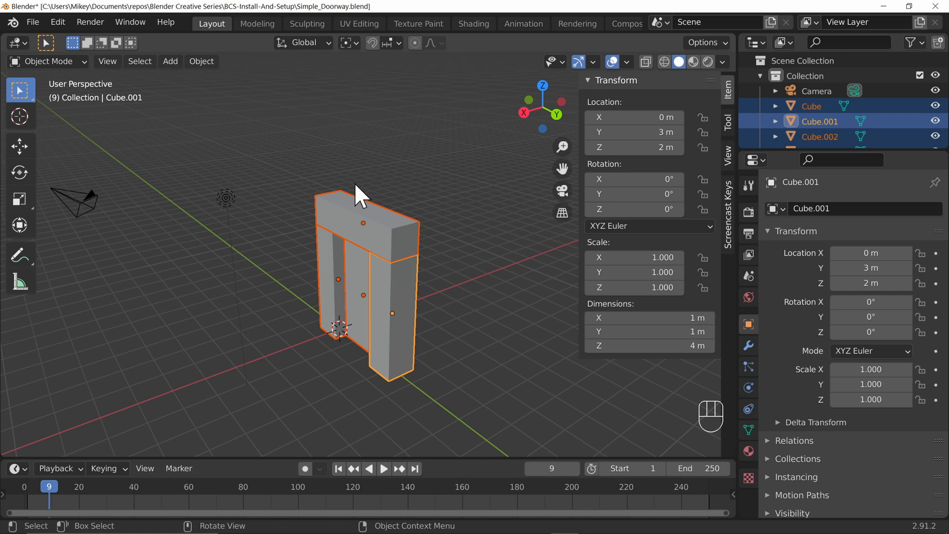
From the front view, start rotating the selected blocks around their median point.
key("r")
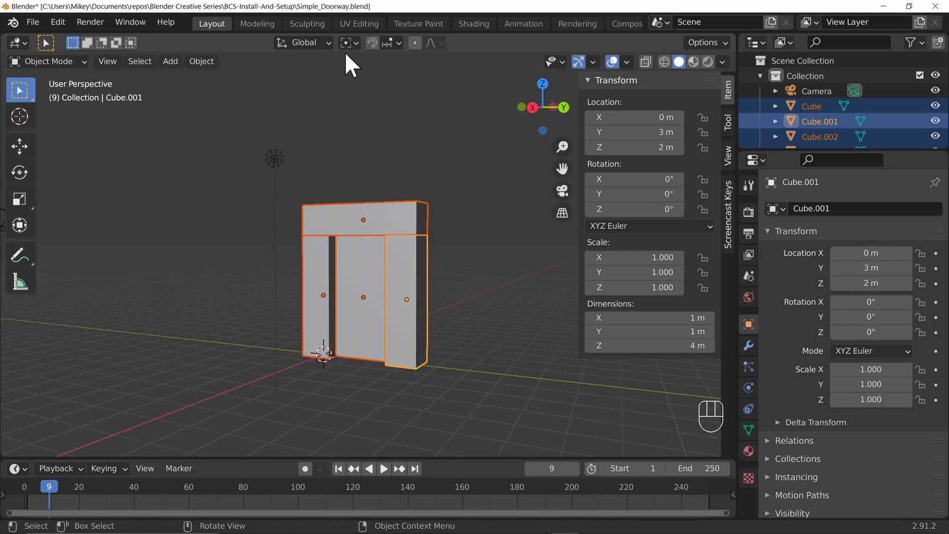
key("r")
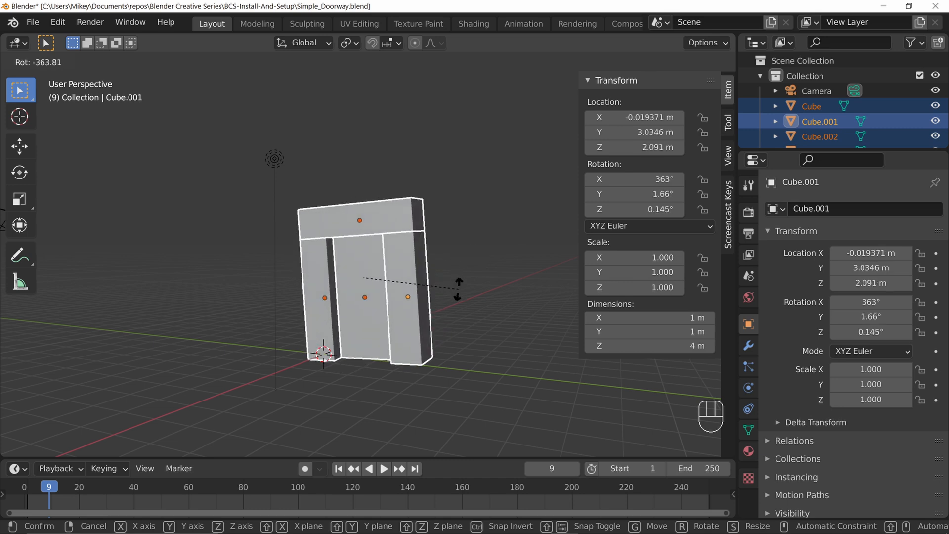
Set the pivot to Individual Origins and trial-rotate each block about its own origin.
left_click(348, 43)
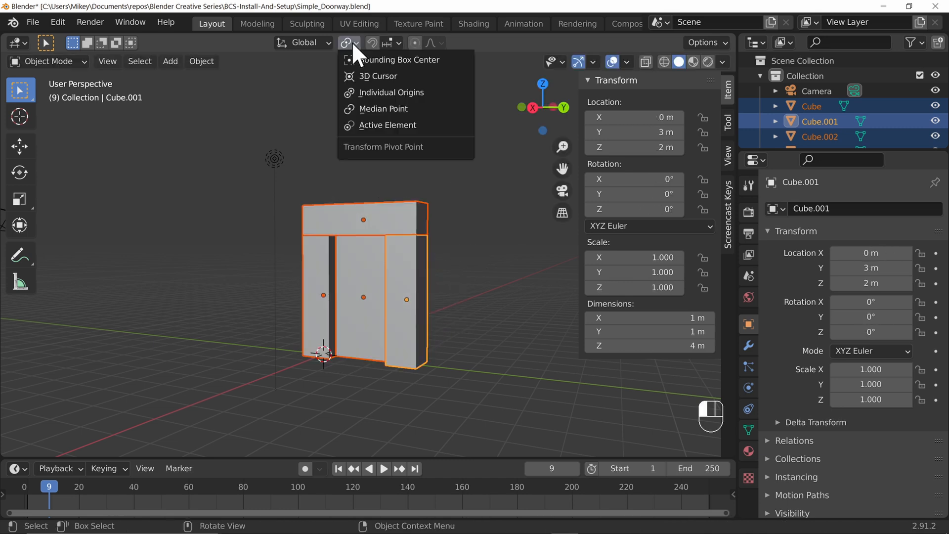
mouse_move(390, 92)
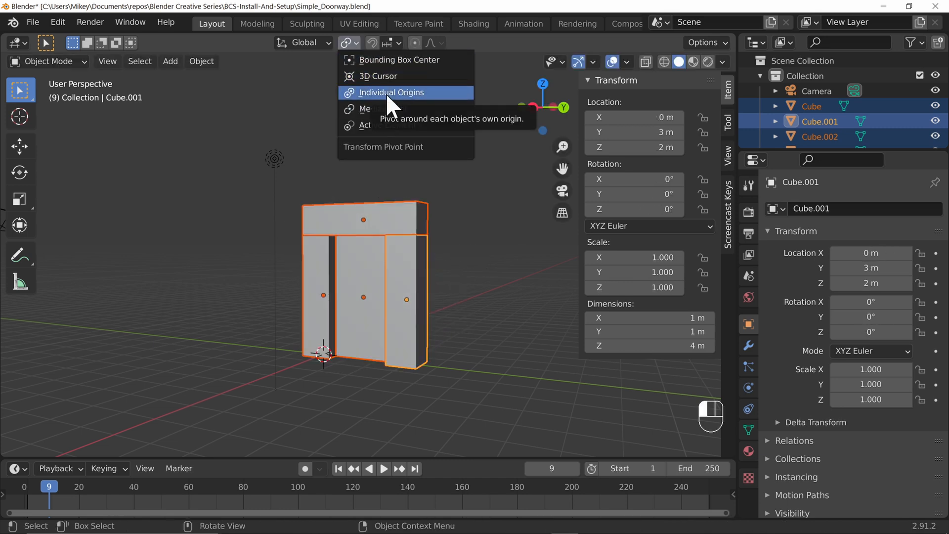
left_click(392, 92)
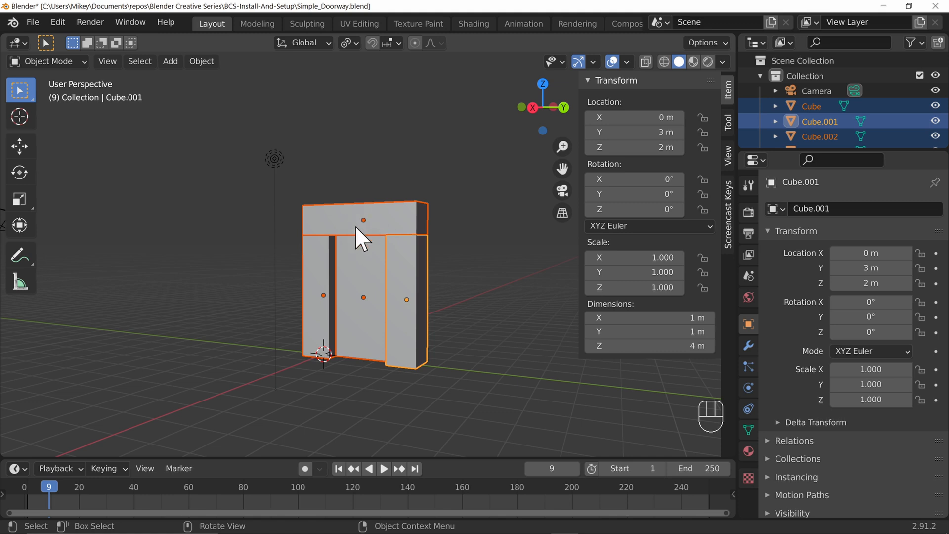
mouse_move(325, 312)
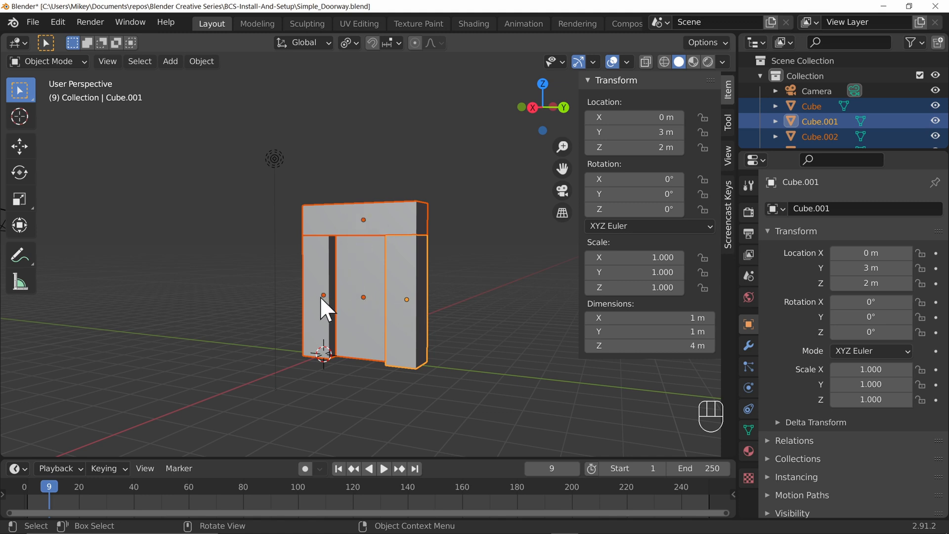
mouse_move(506, 336)
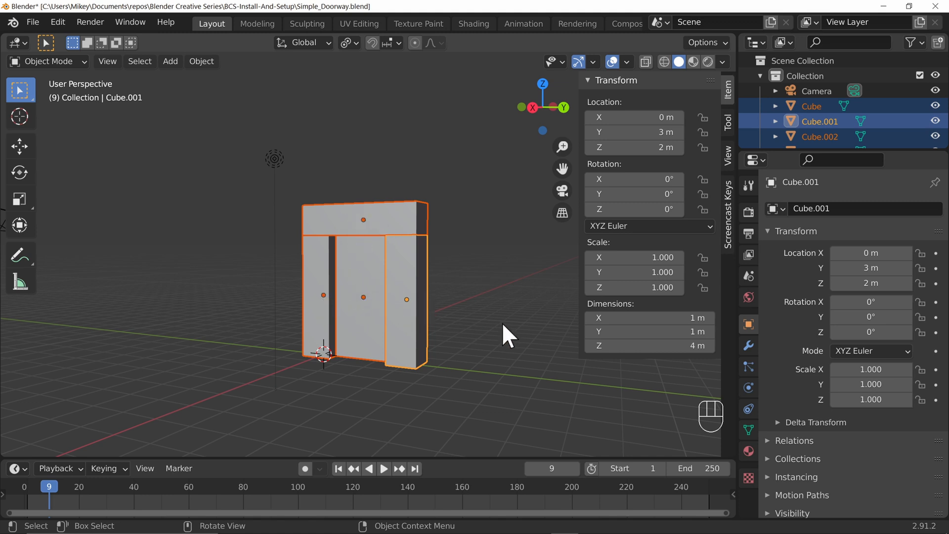
key("r")
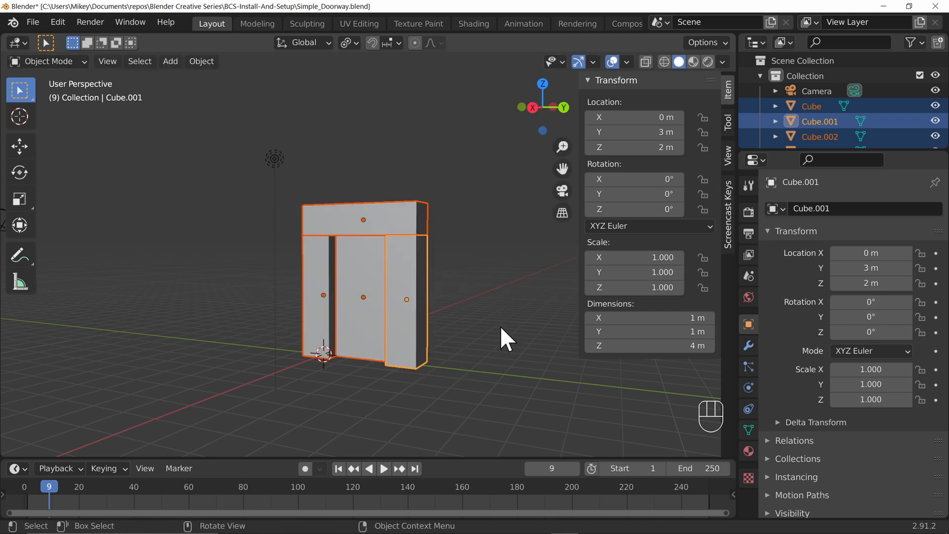
mouse_move(354, 312)
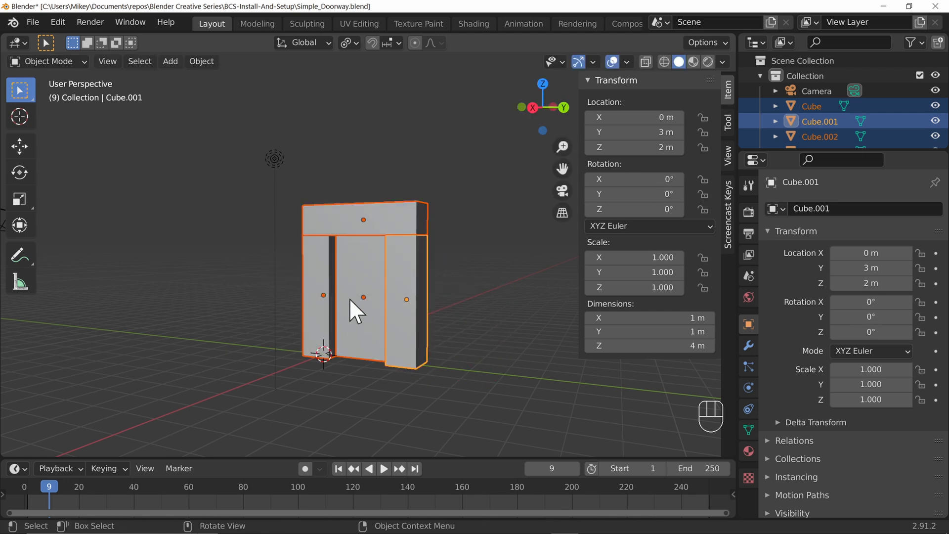
mouse_move(433, 318)
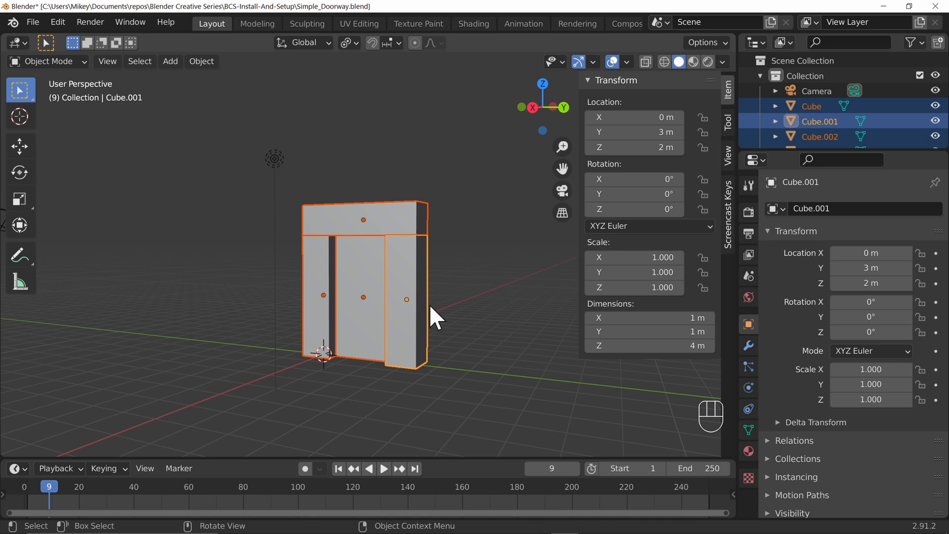
mouse_move(385, 66)
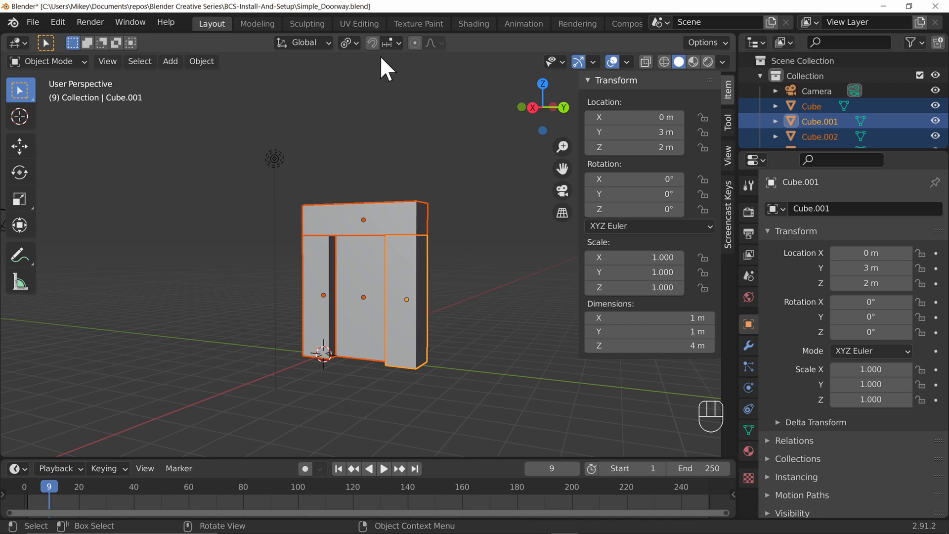
Set the pivot to 3D Cursor, select door Cube.003 and place the cursor at its bottom corner.
left_click(344, 43)
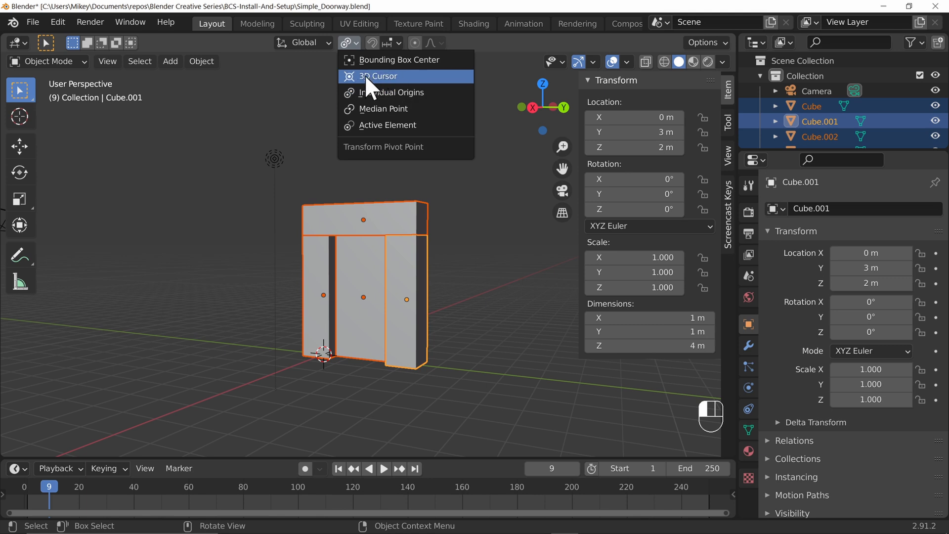
left_click(377, 77)
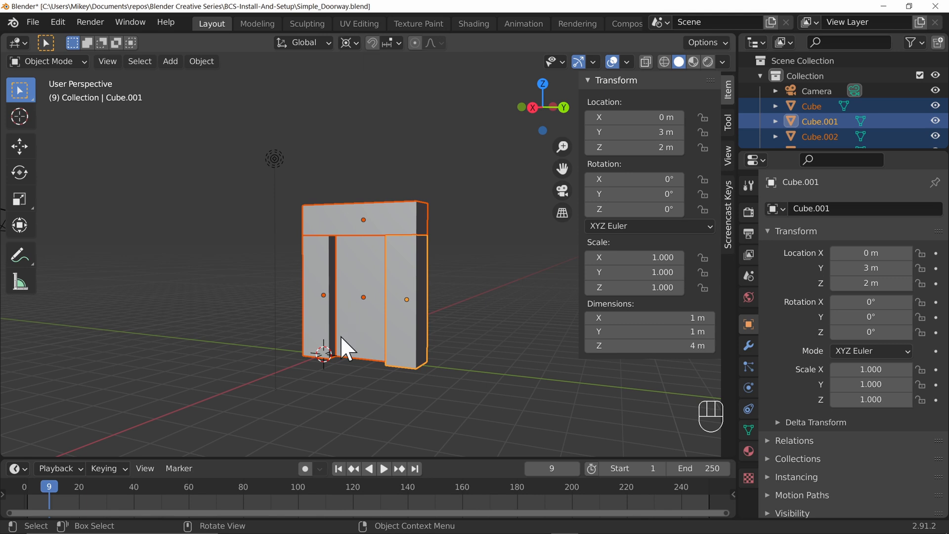
left_click(363, 297)
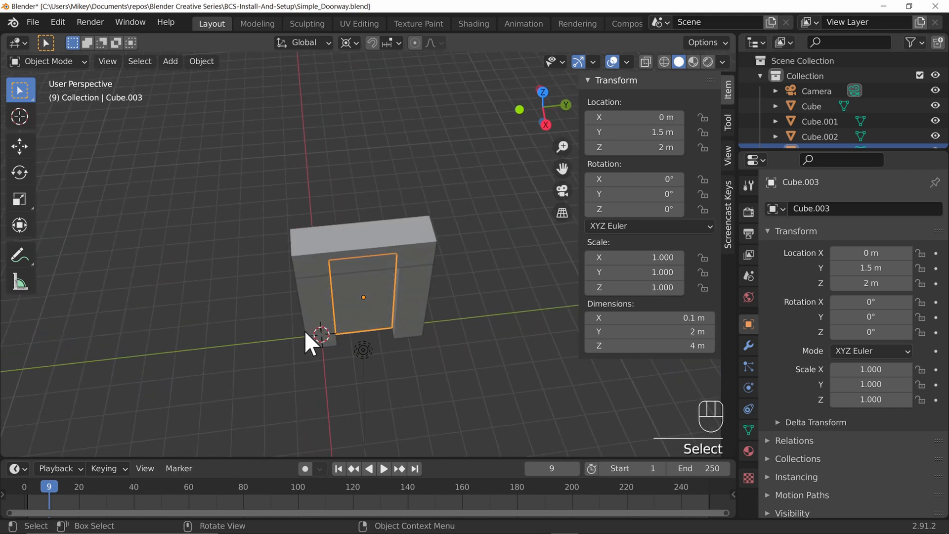
key("r")
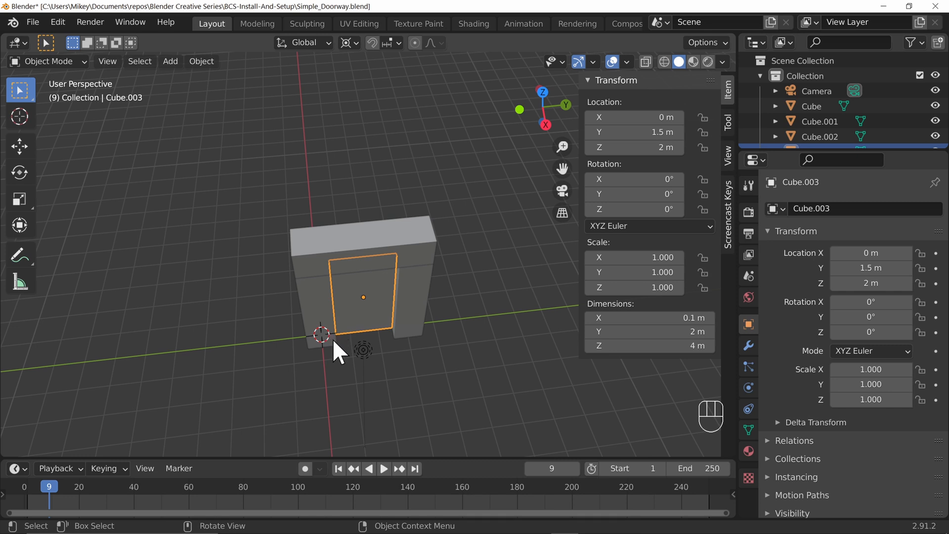
mouse_move(363, 312)
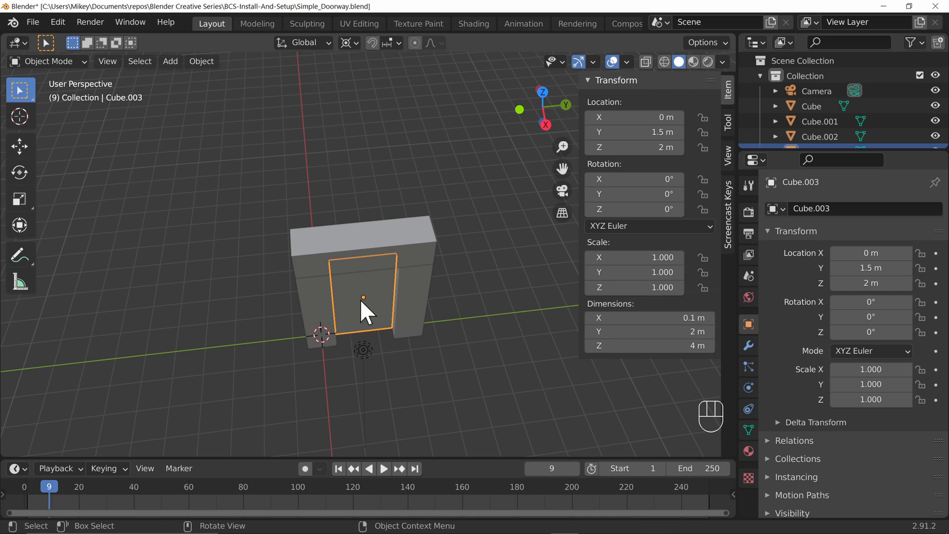
mouse_move(348, 324)
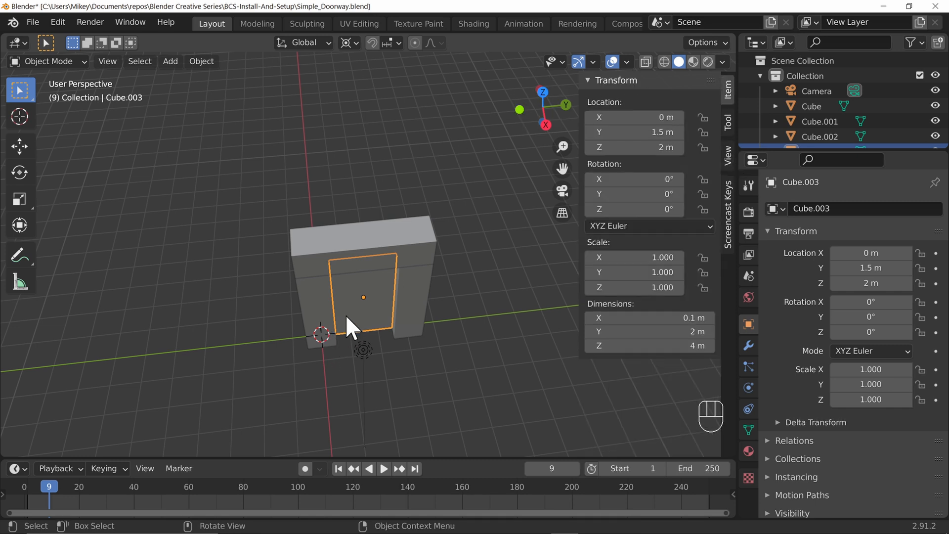
left_click(729, 154)
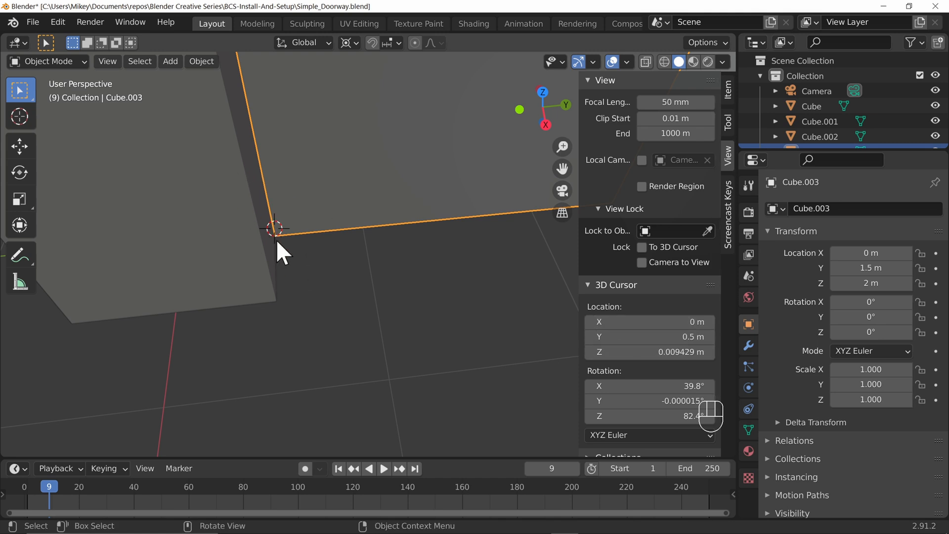
mouse_move(621, 375)
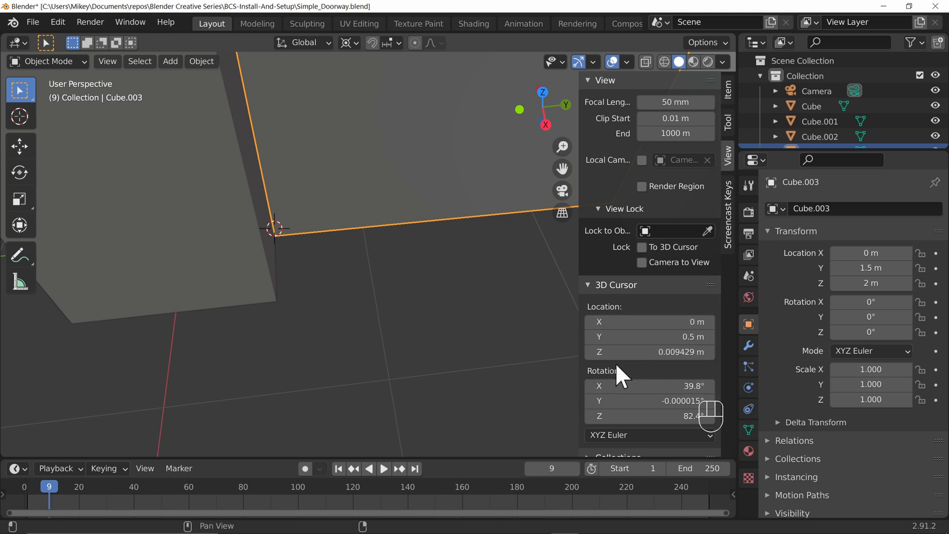
Zero the 3D cursor's Z height and start swinging the door open around it.
left_click(650, 352)
type("0")
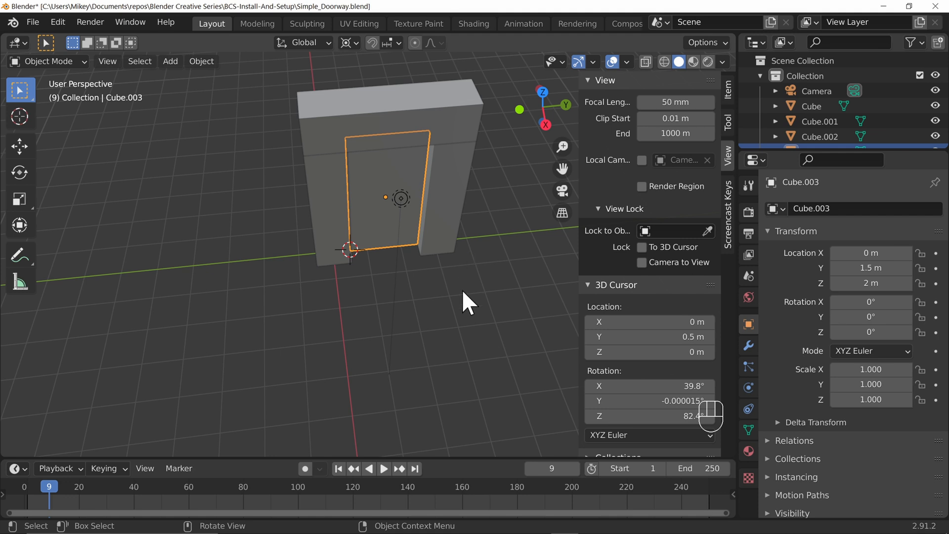
mouse_move(477, 297)
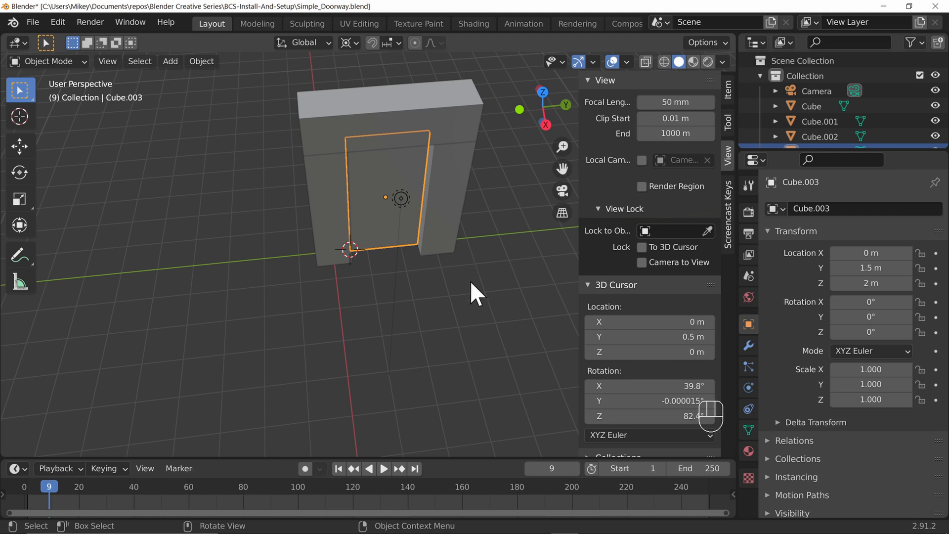
key("r")
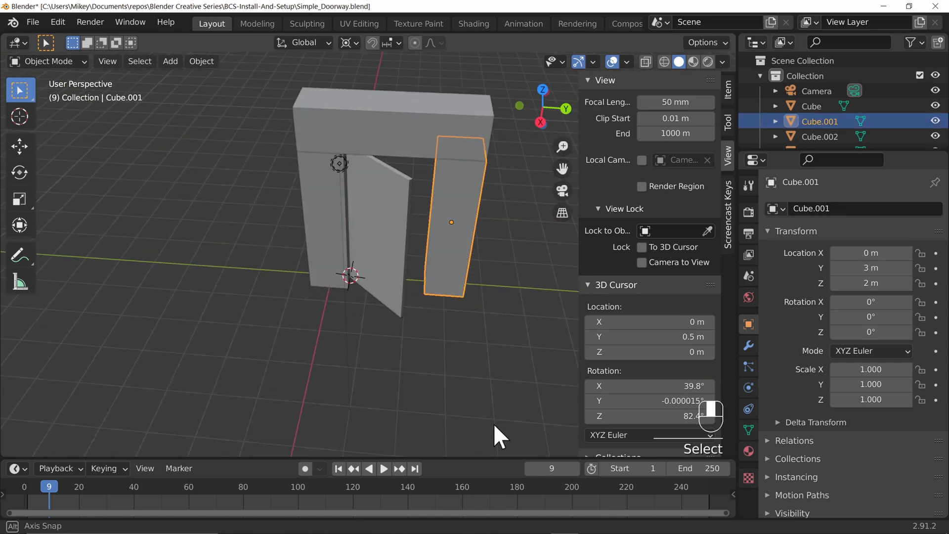
Inspect the opened door from the front and save the scene as Simple_Doorway.blend.
left_click_drag(496, 436, 399, 228)
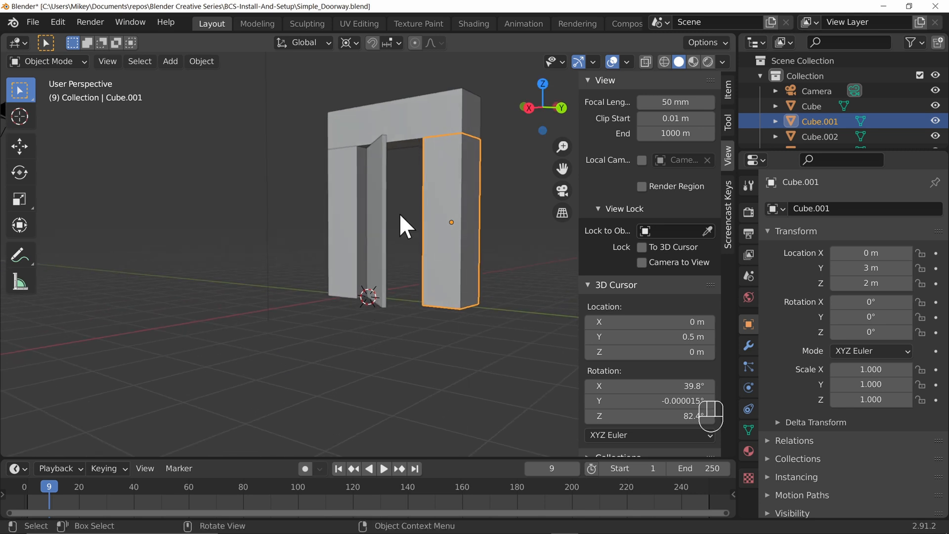
mouse_move(442, 368)
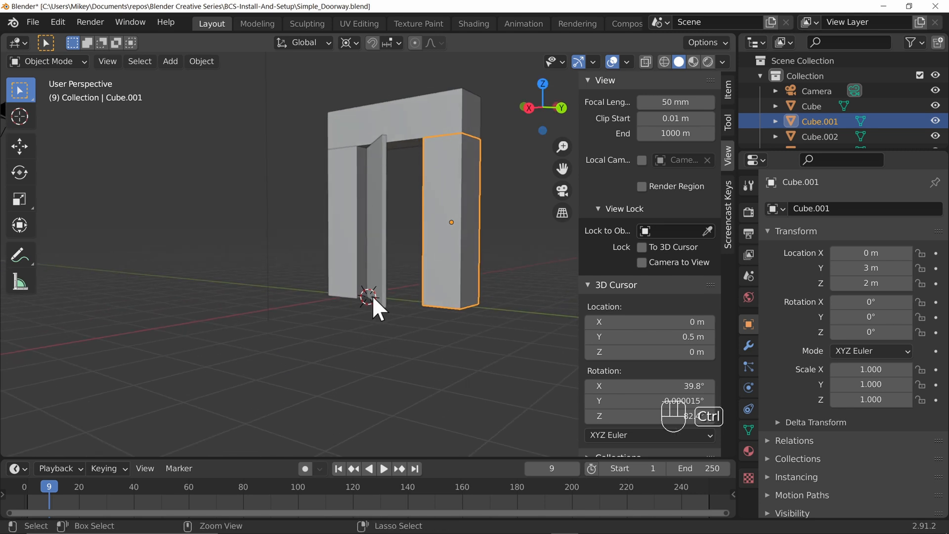
key("ctrl+s")
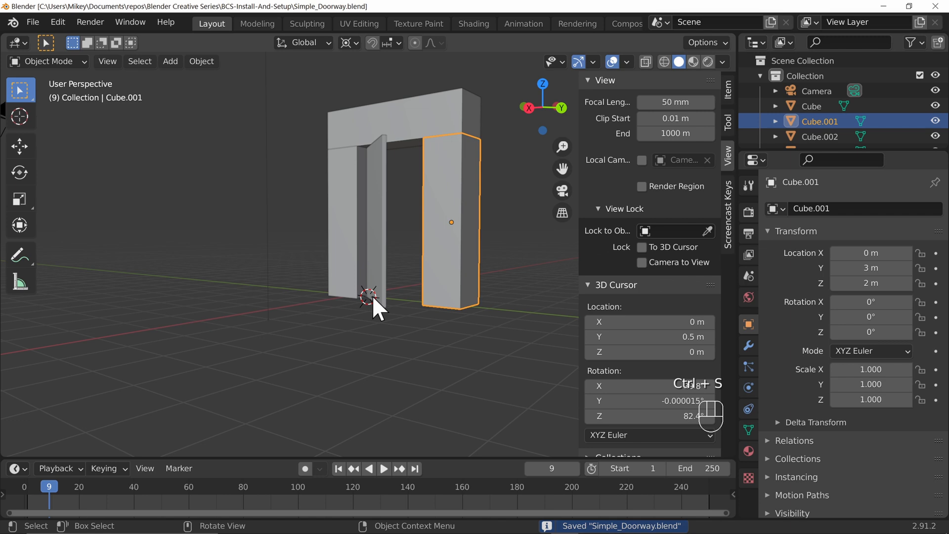